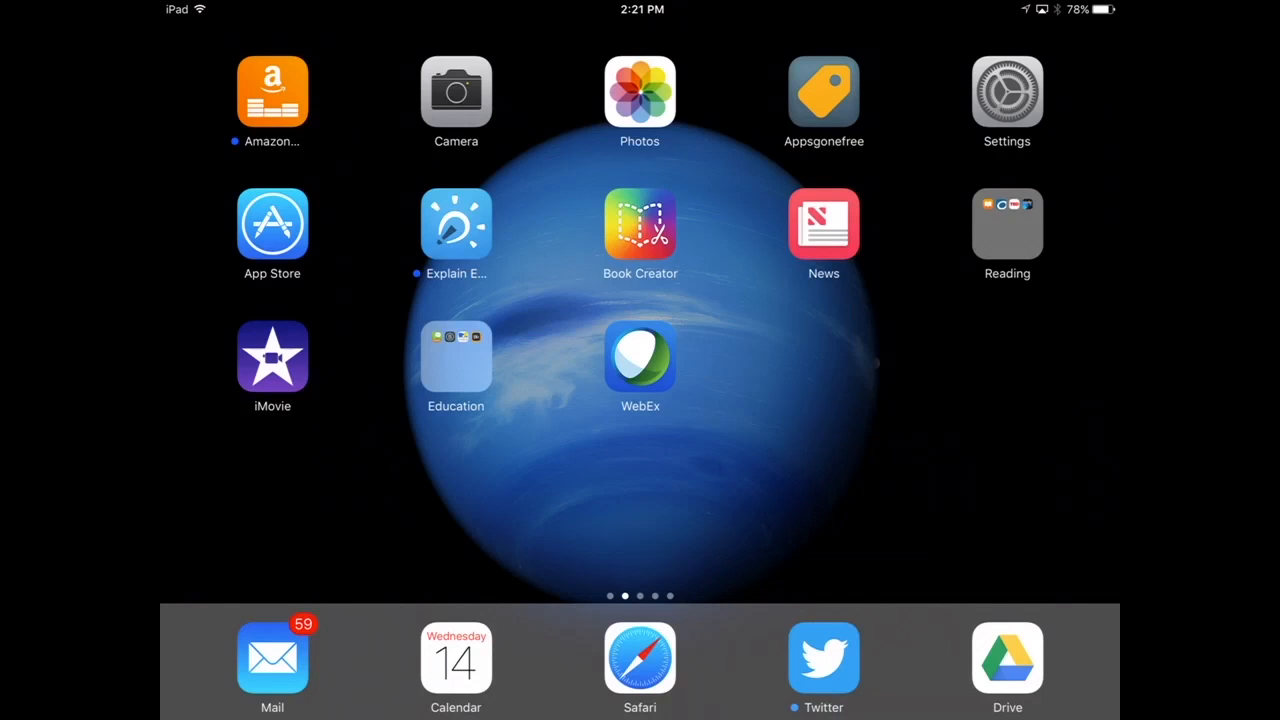
Open the Education folder on the iPad home screen to reveal the Schoology app.
left_click(455, 355)
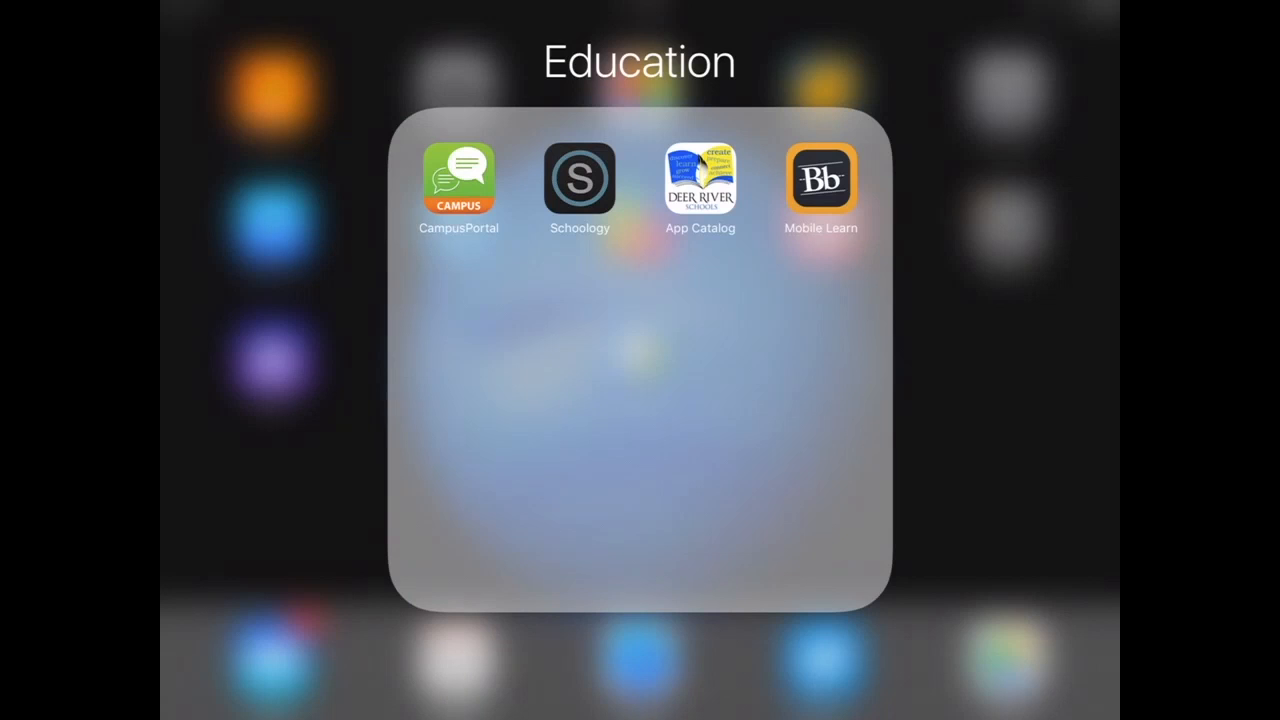
Launch the Schoology app from the Education folder.
left_click(579, 180)
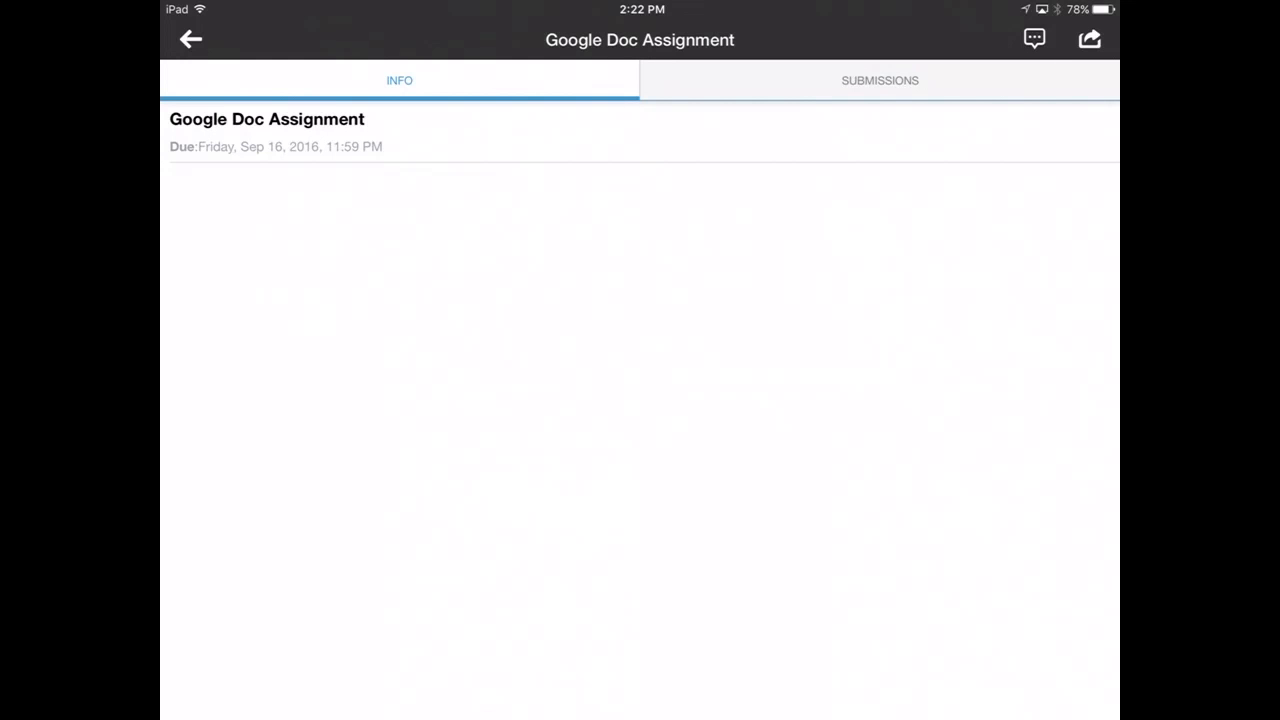
Show the assignment's empty Submissions list and its add-submission options menu.
left_click(879, 80)
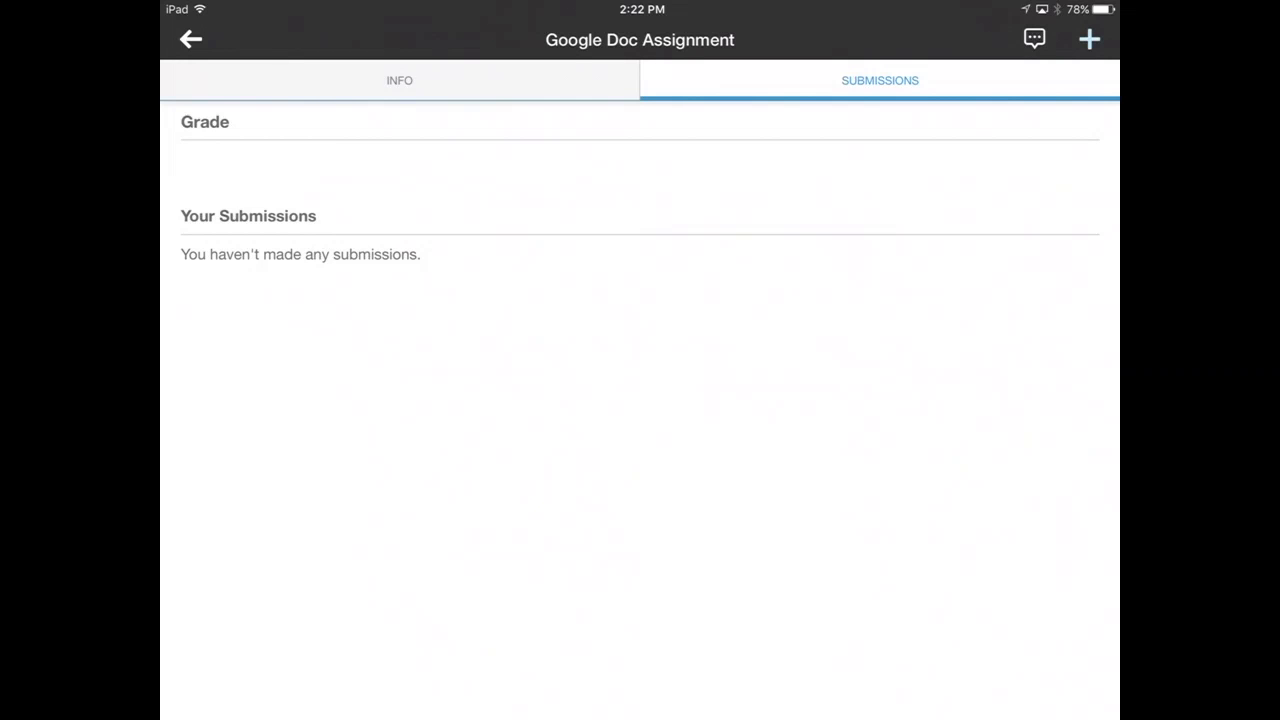
left_click(1089, 40)
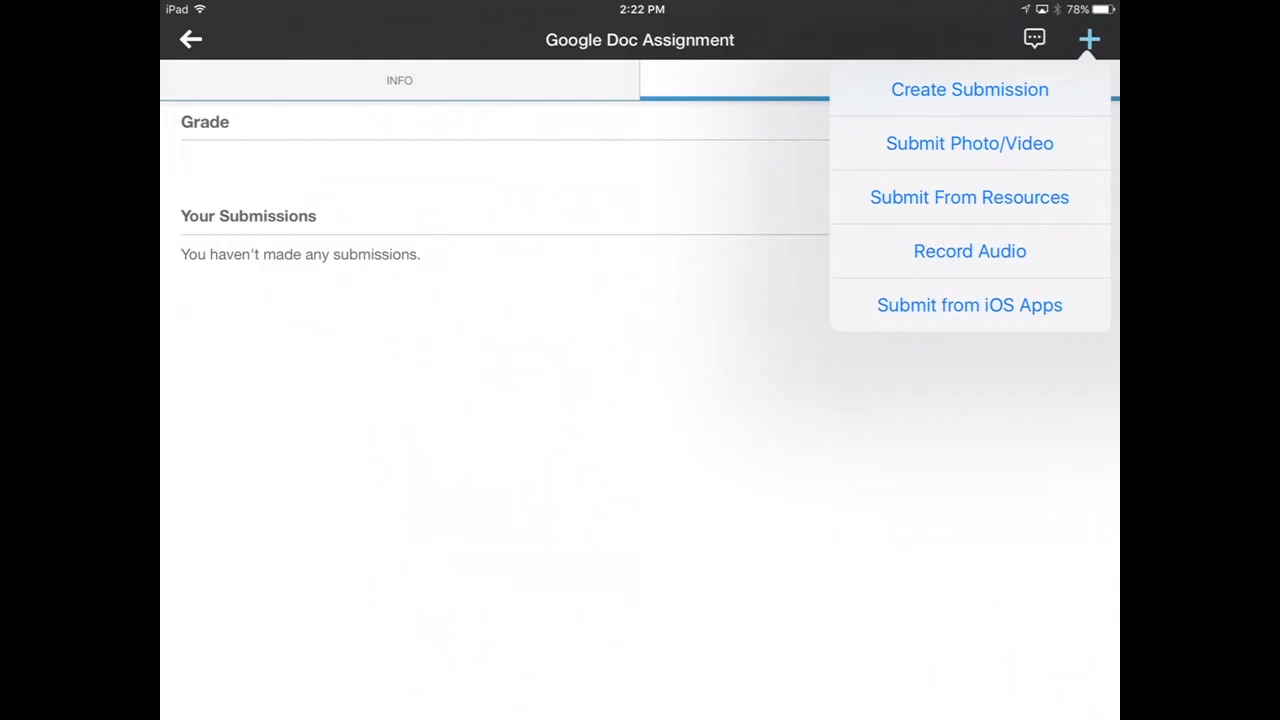
Choose Submit From Resources and browse installable apps like Dropbox, Google Drive, OneDrive.
left_click(968, 197)
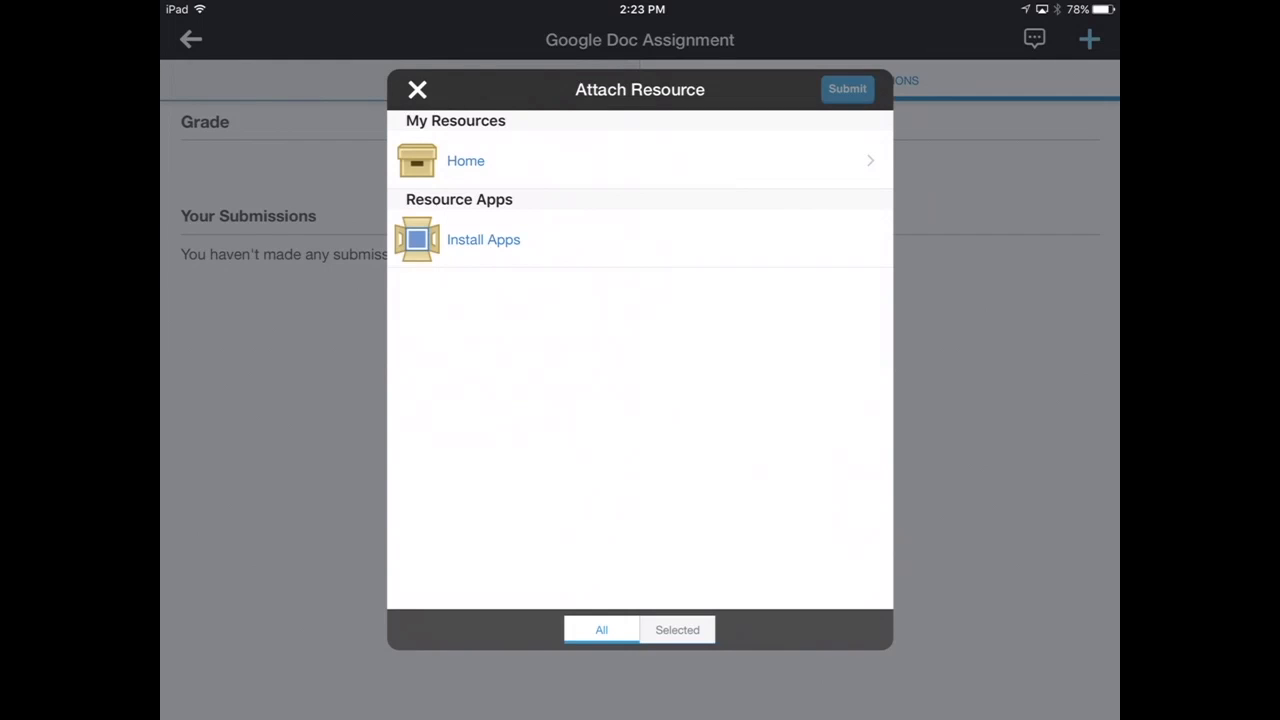
left_click(483, 239)
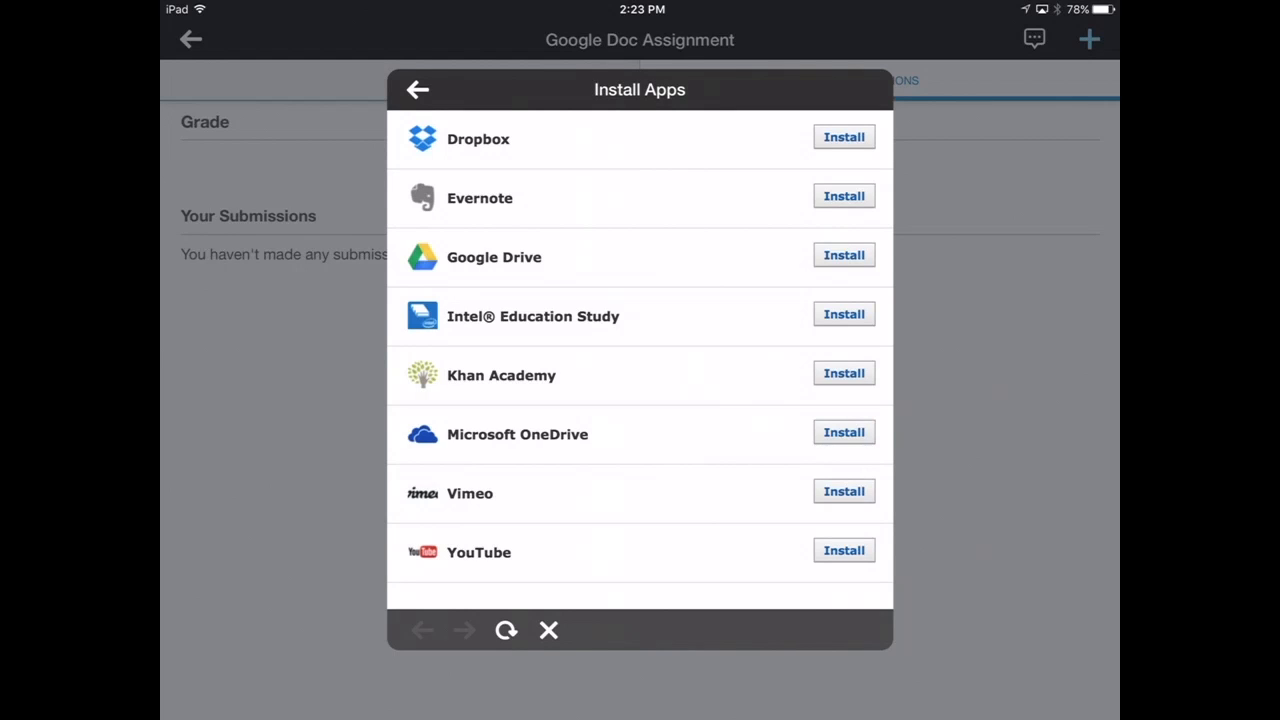
Install the Google Drive resource app and open it to its Schoology sign-in page.
left_click(843, 255)
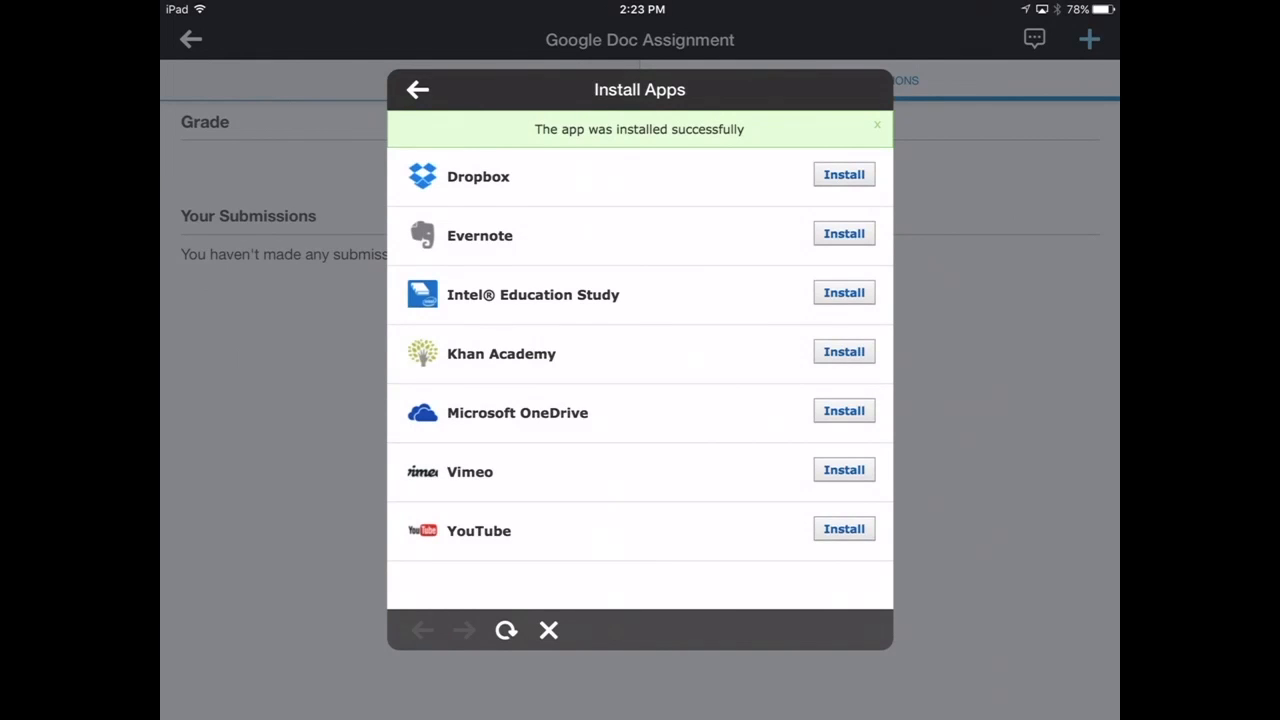
left_click(417, 89)
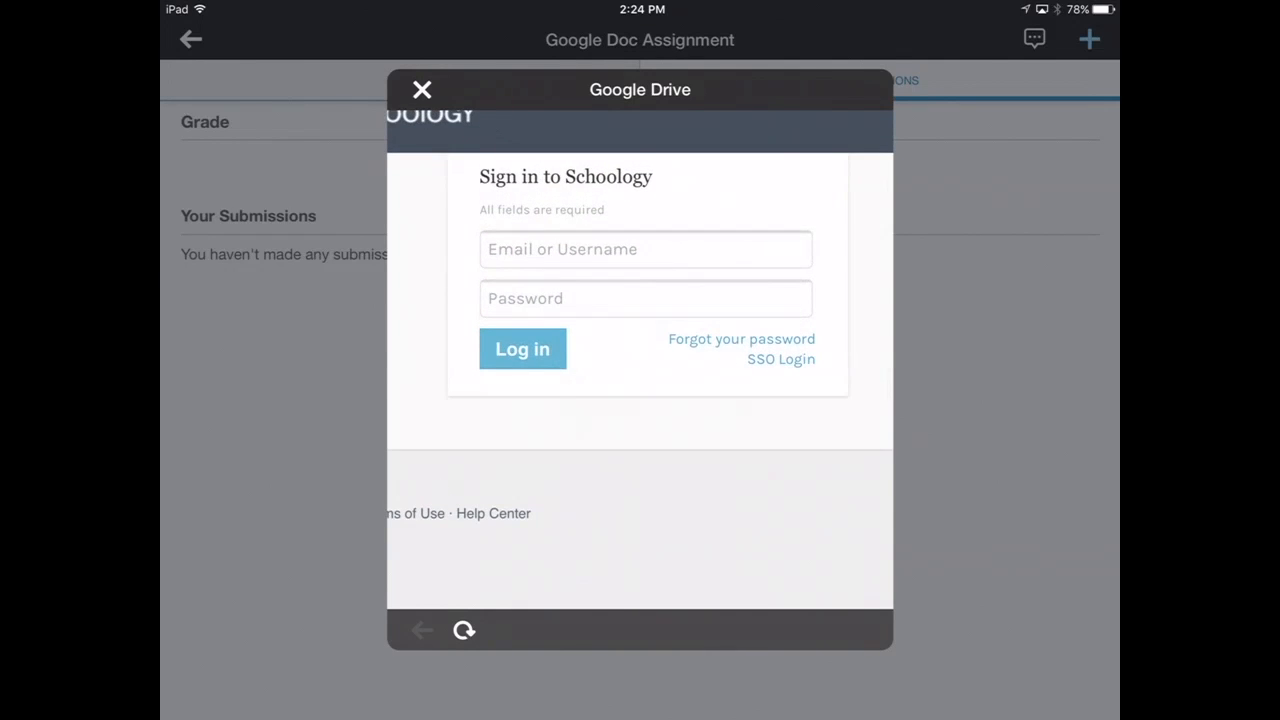
left_click(645, 249)
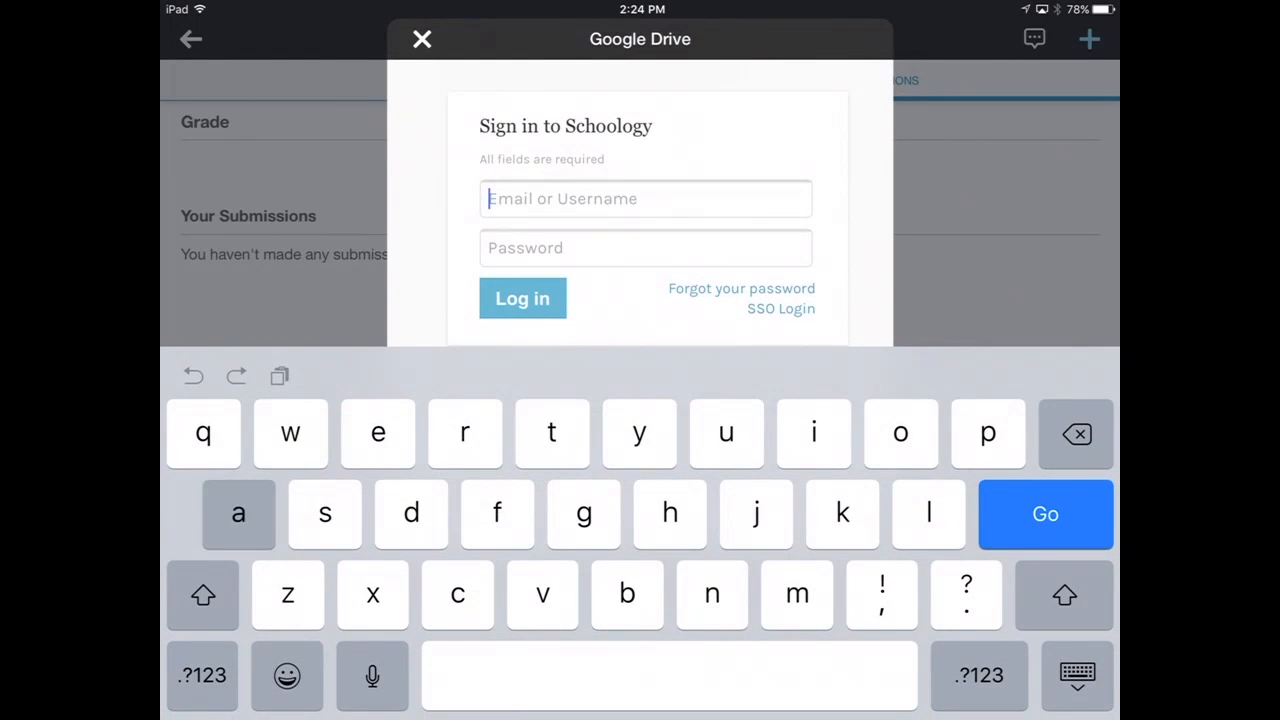
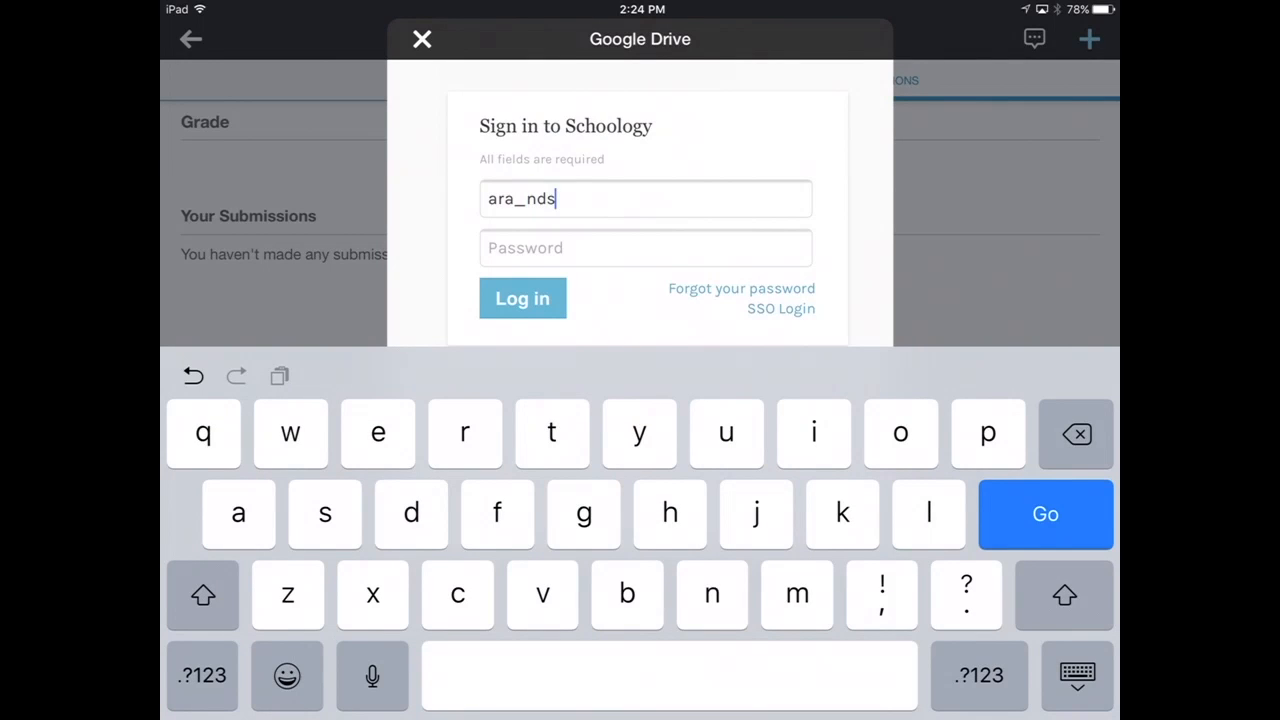
left_click(1044, 514)
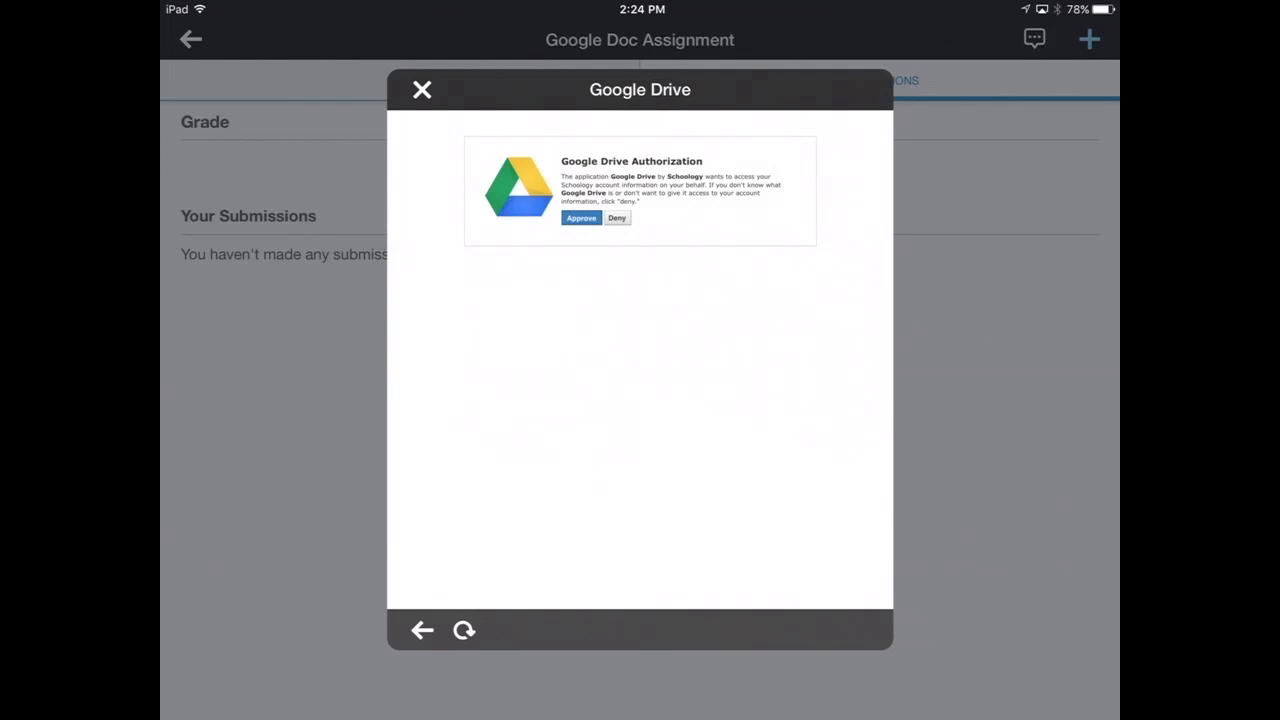
left_click(580, 218)
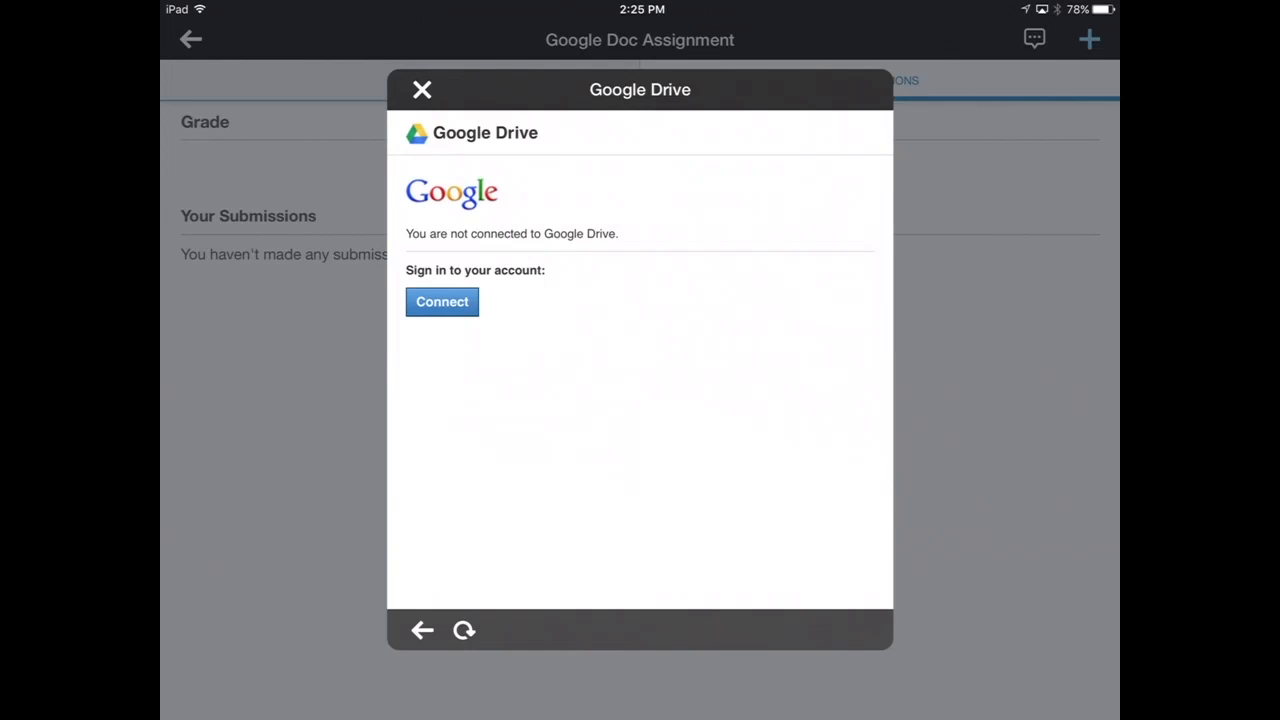
left_click(441, 301)
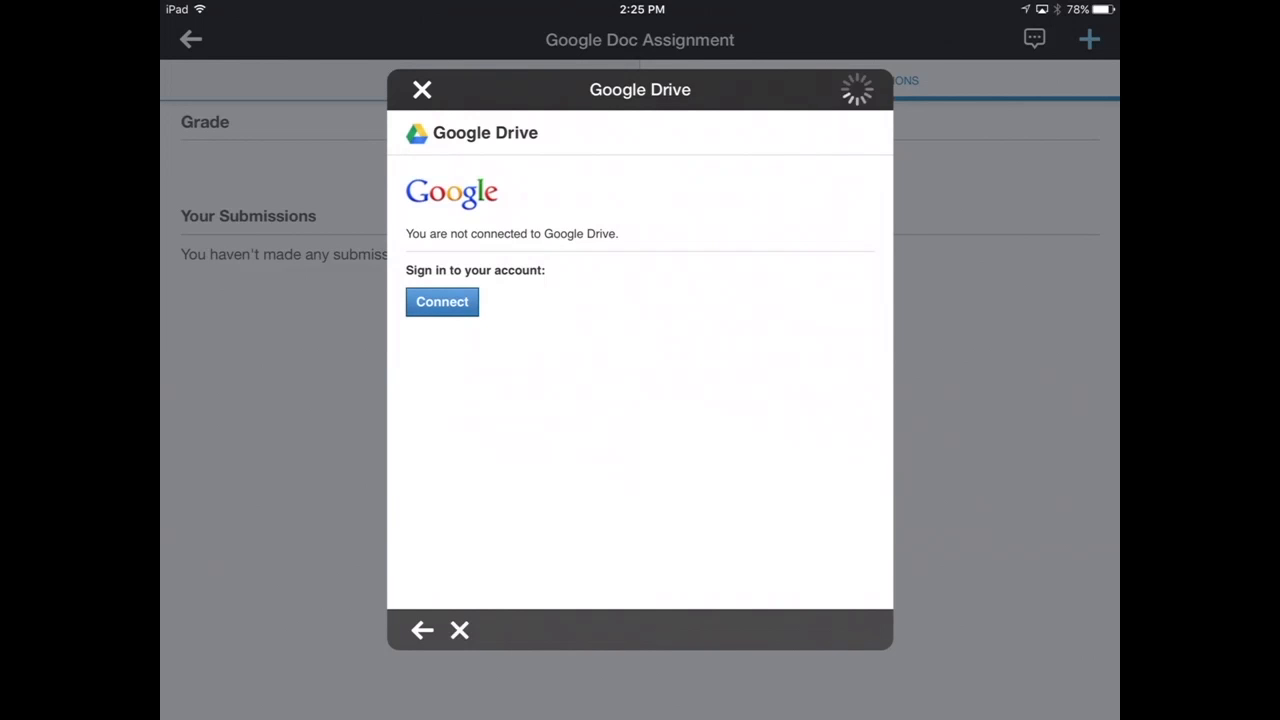
left_click(441, 301)
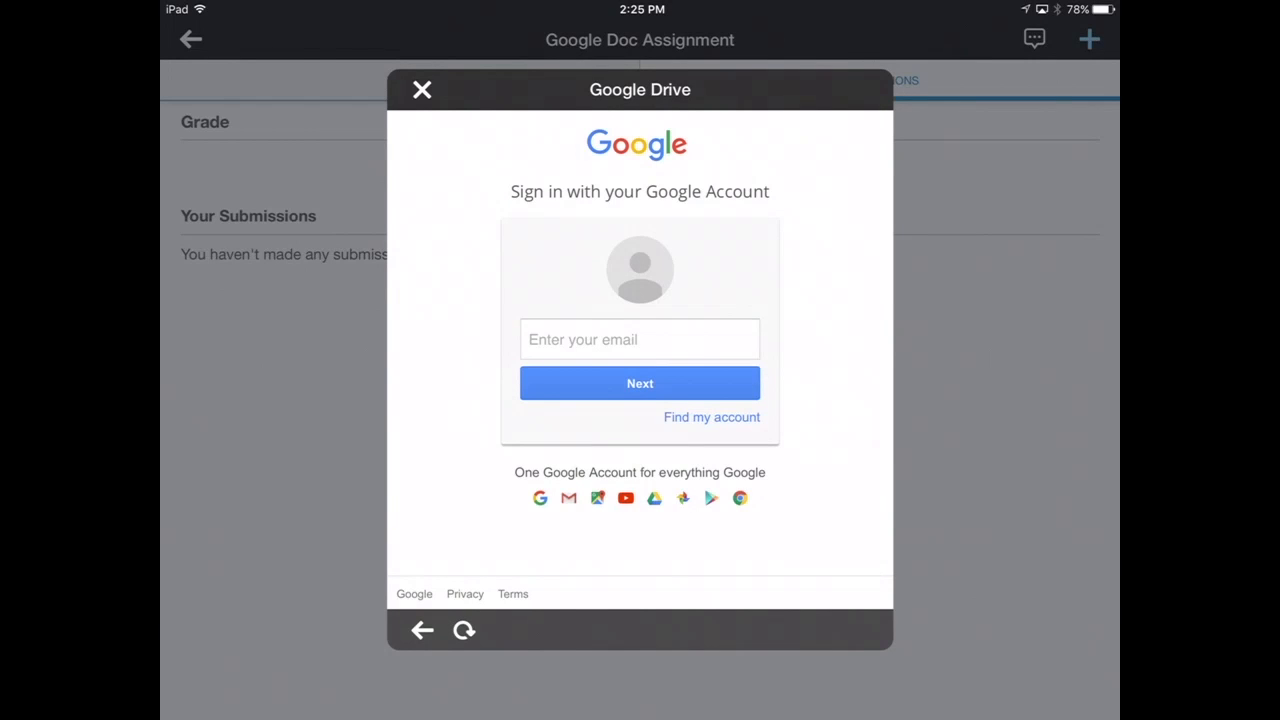
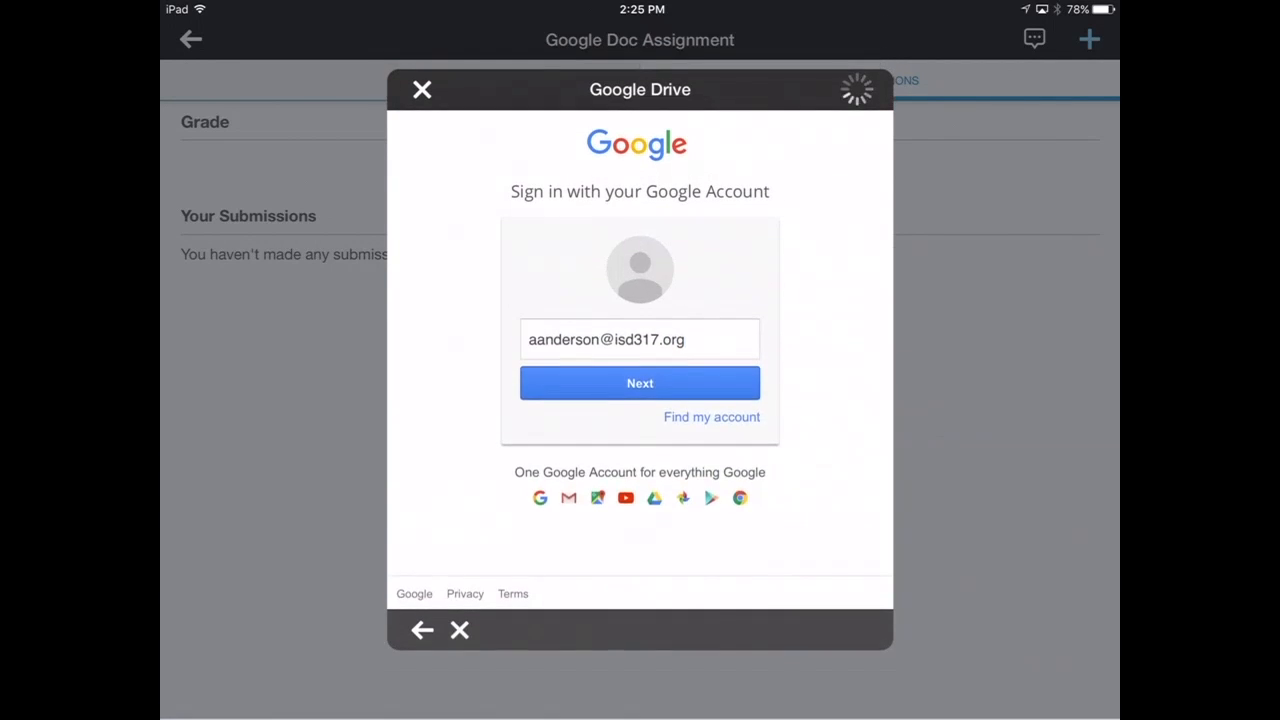
left_click(639, 383)
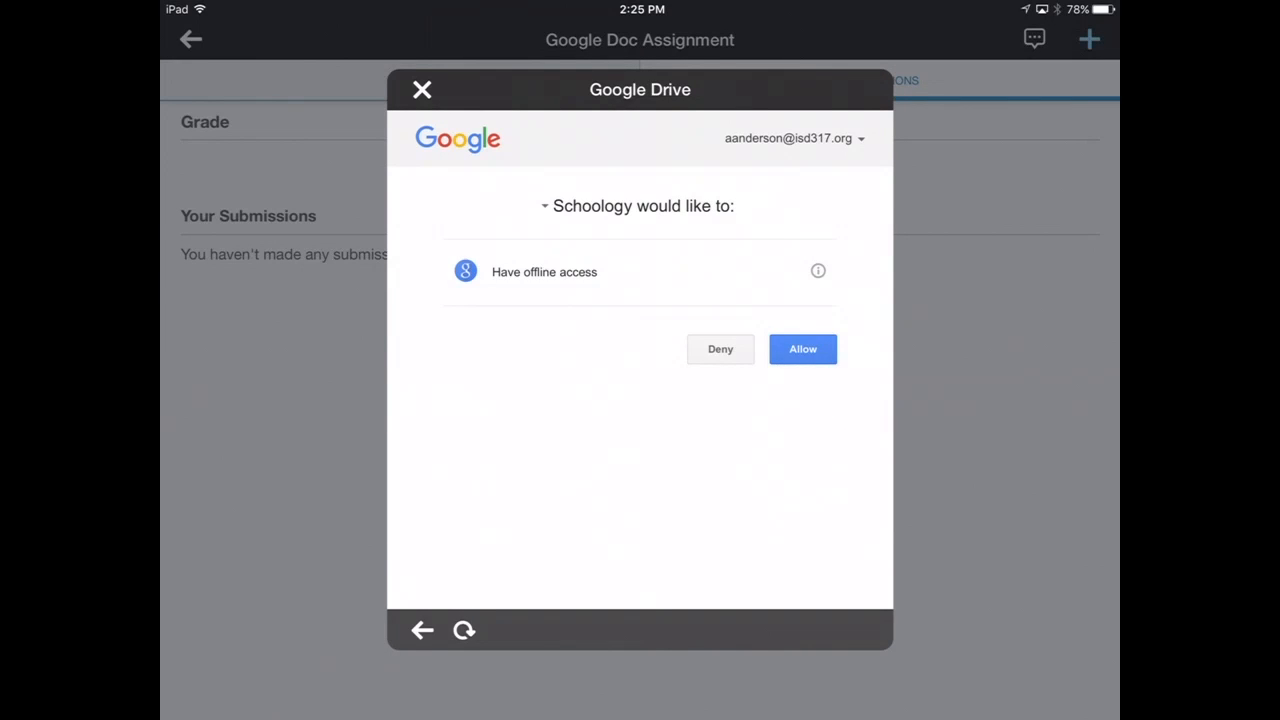
Grant Schoology offline access to the Google account.
left_click(802, 349)
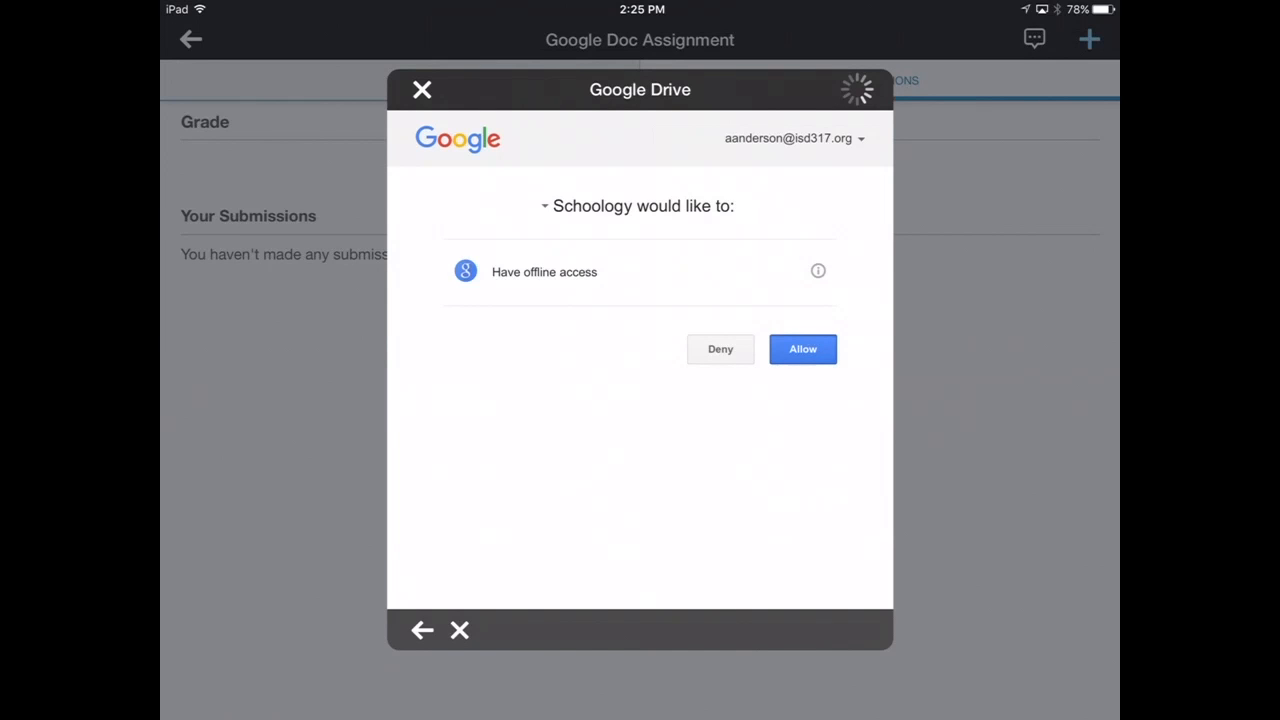
left_click(802, 349)
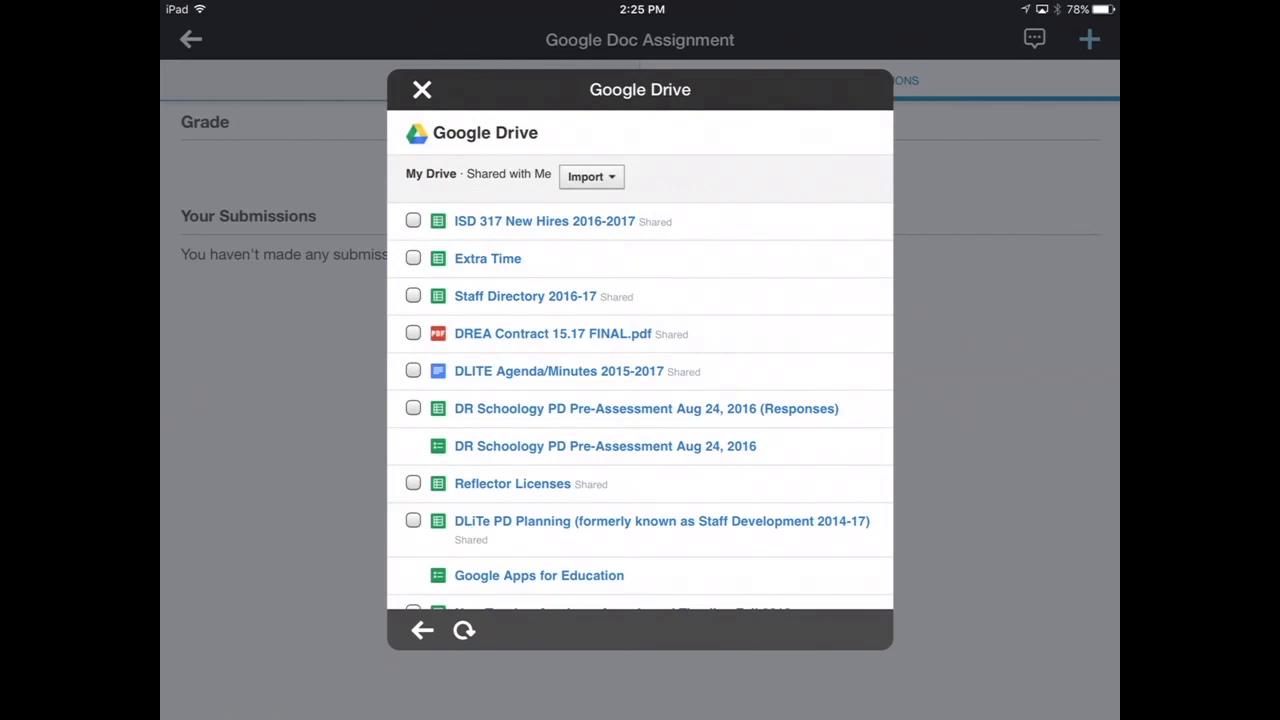
scroll("down", 3)
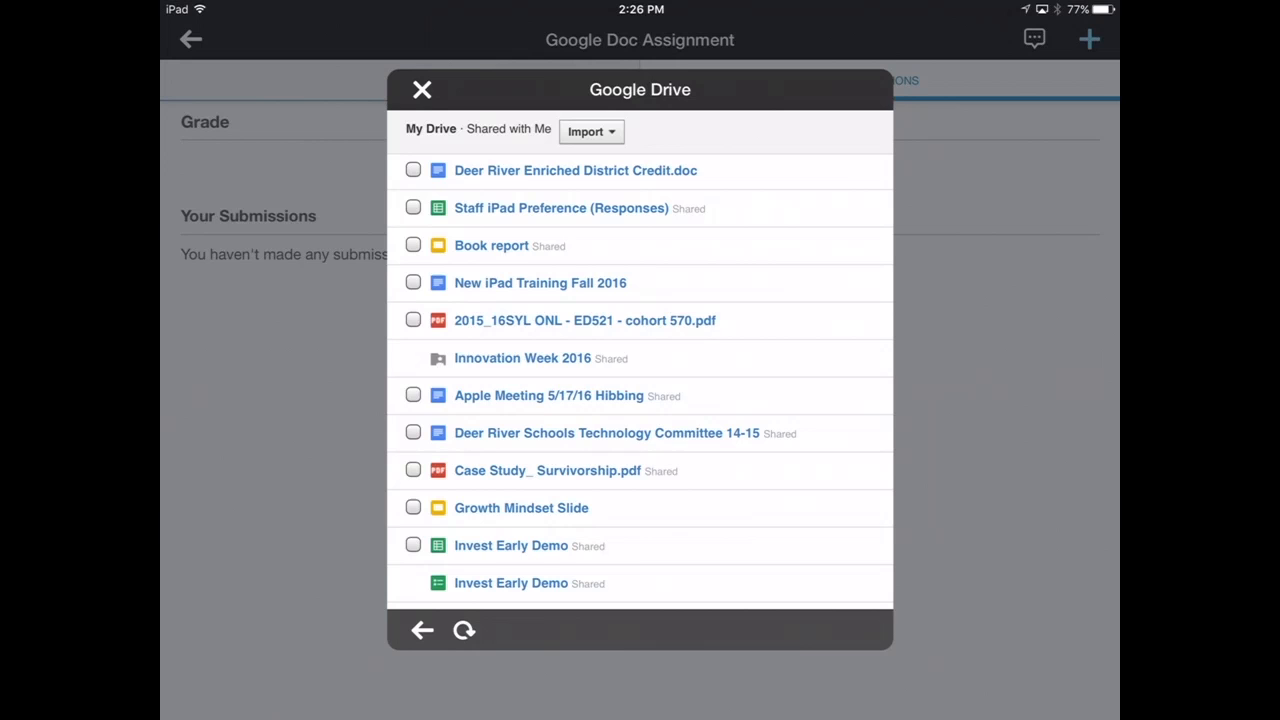
Import 'Apple Meeting 5/17/16 Hibbing' from Google Drive as the submission file.
left_click(413, 394)
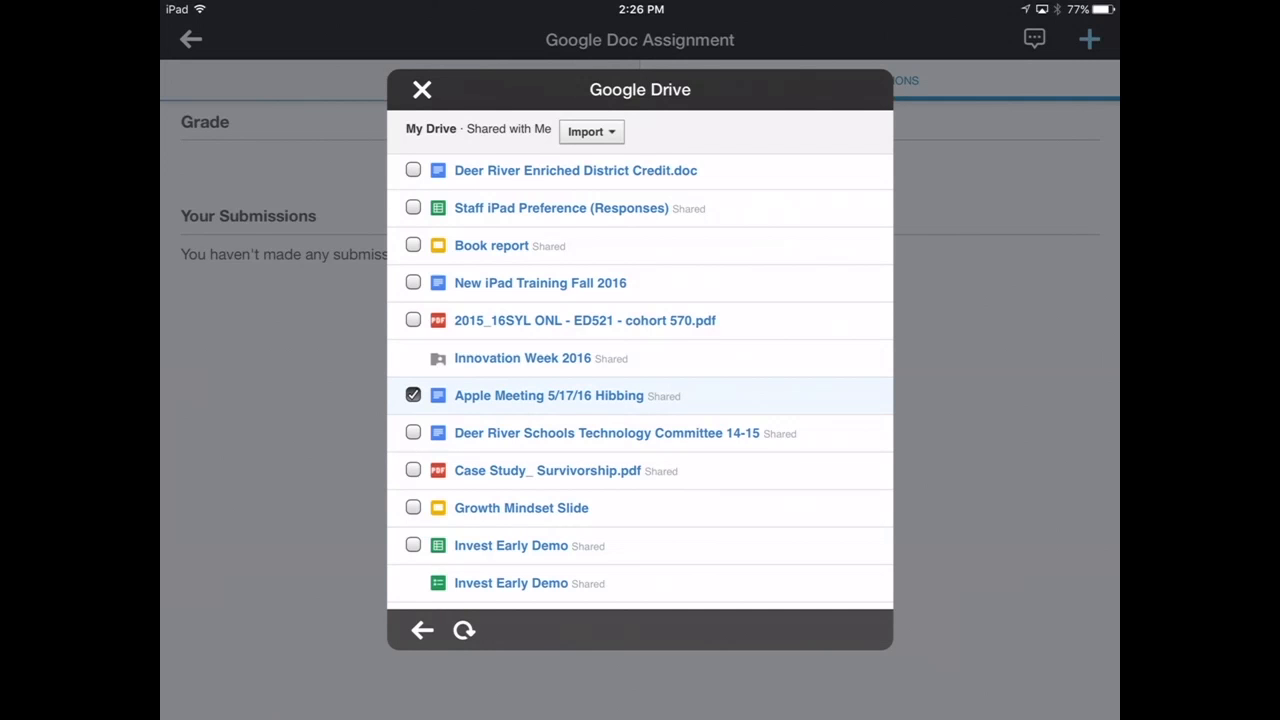
left_click(588, 131)
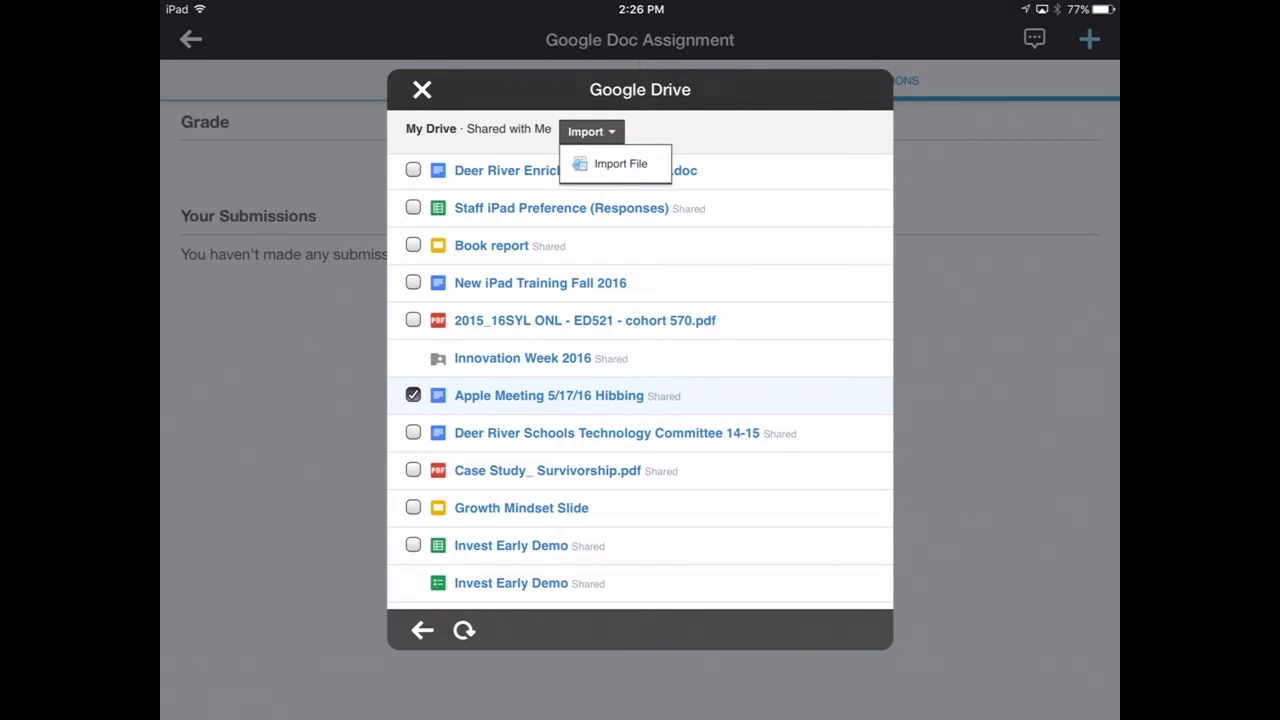
left_click(620, 163)
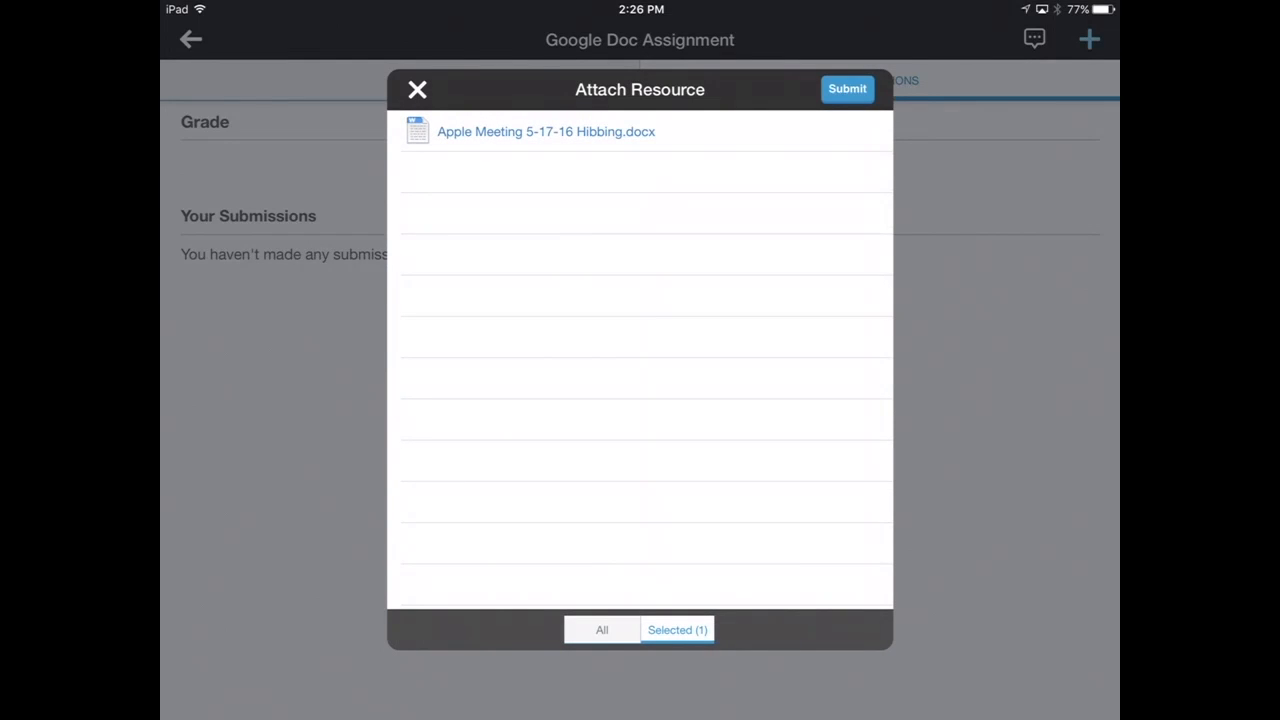
left_click(847, 89)
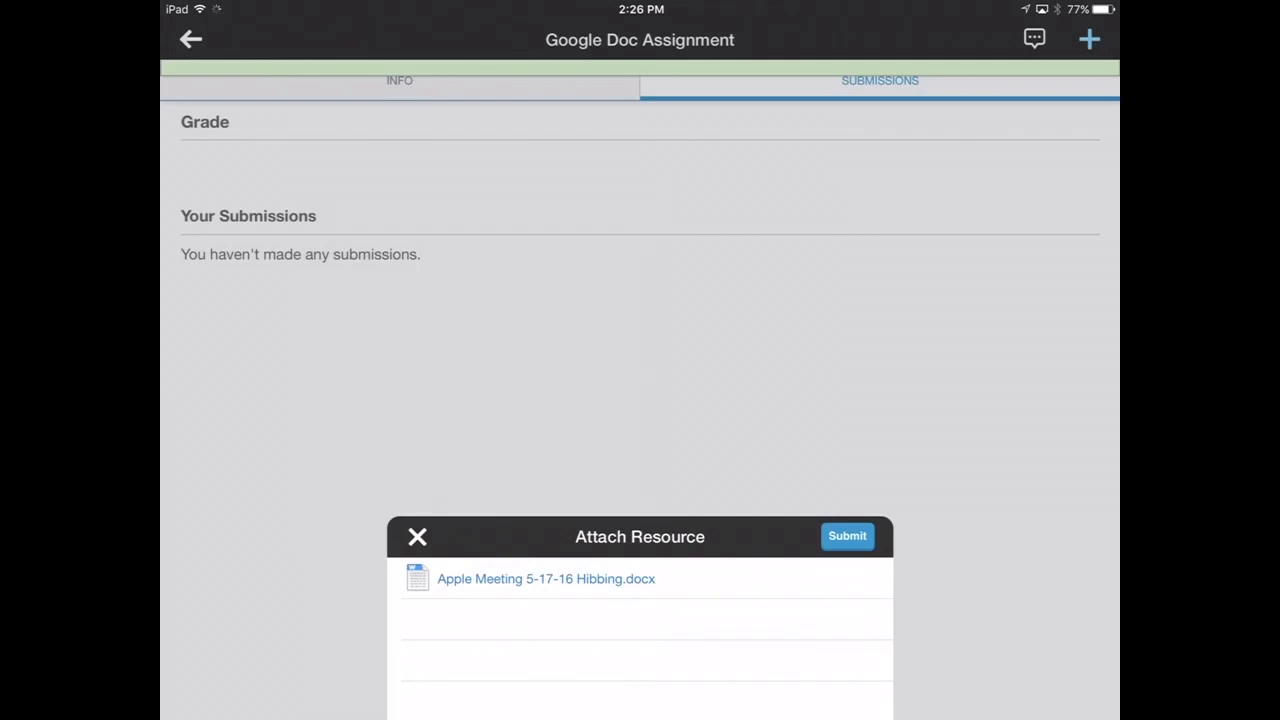
Submit Apple Meeting 5-17-16 Hibbing.docx as Revision 1, then reopen the submission options.
left_click(847, 536)
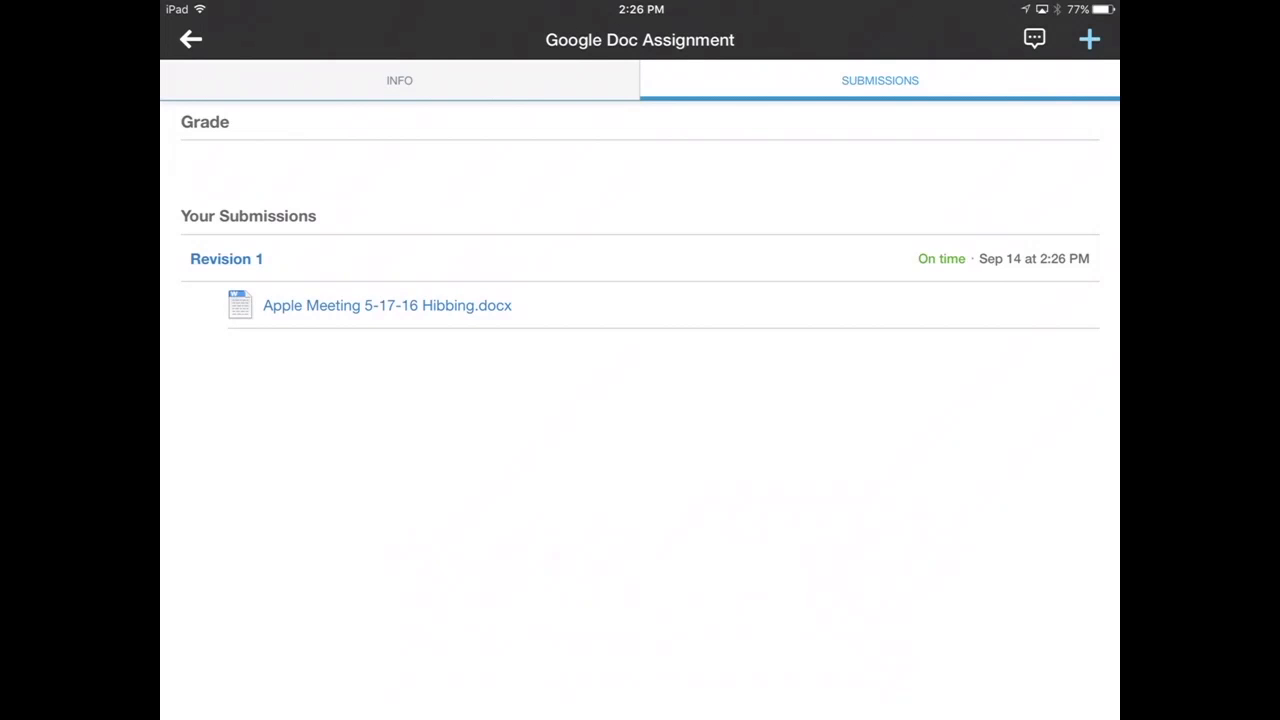
left_click(1088, 39)
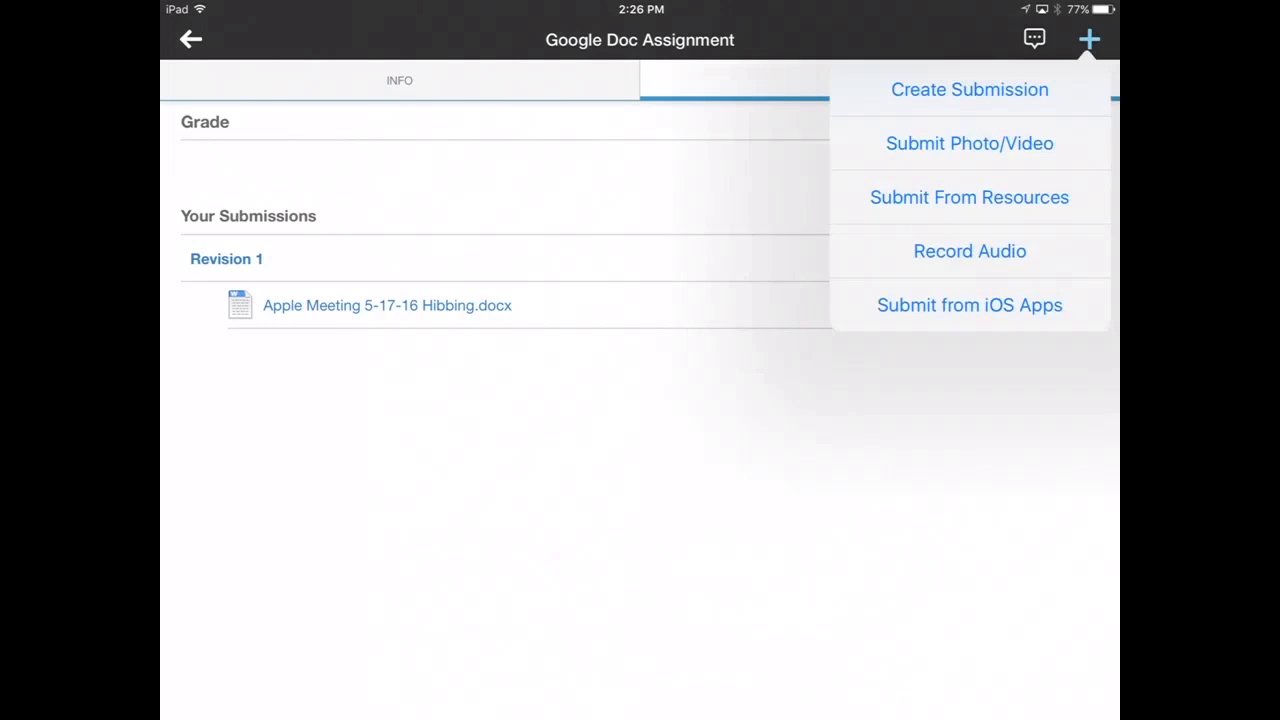
Import Book report.pptx from Google Drive resources and submit it to the assignment.
left_click(968, 197)
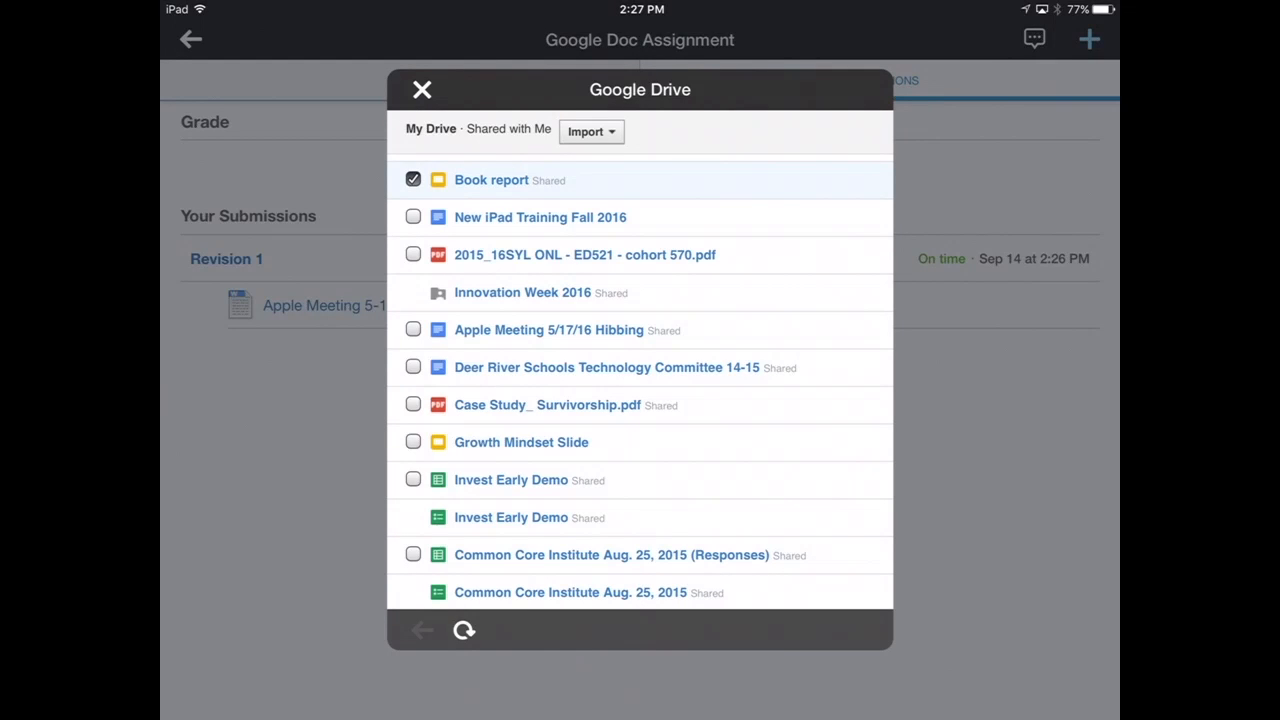
left_click(591, 131)
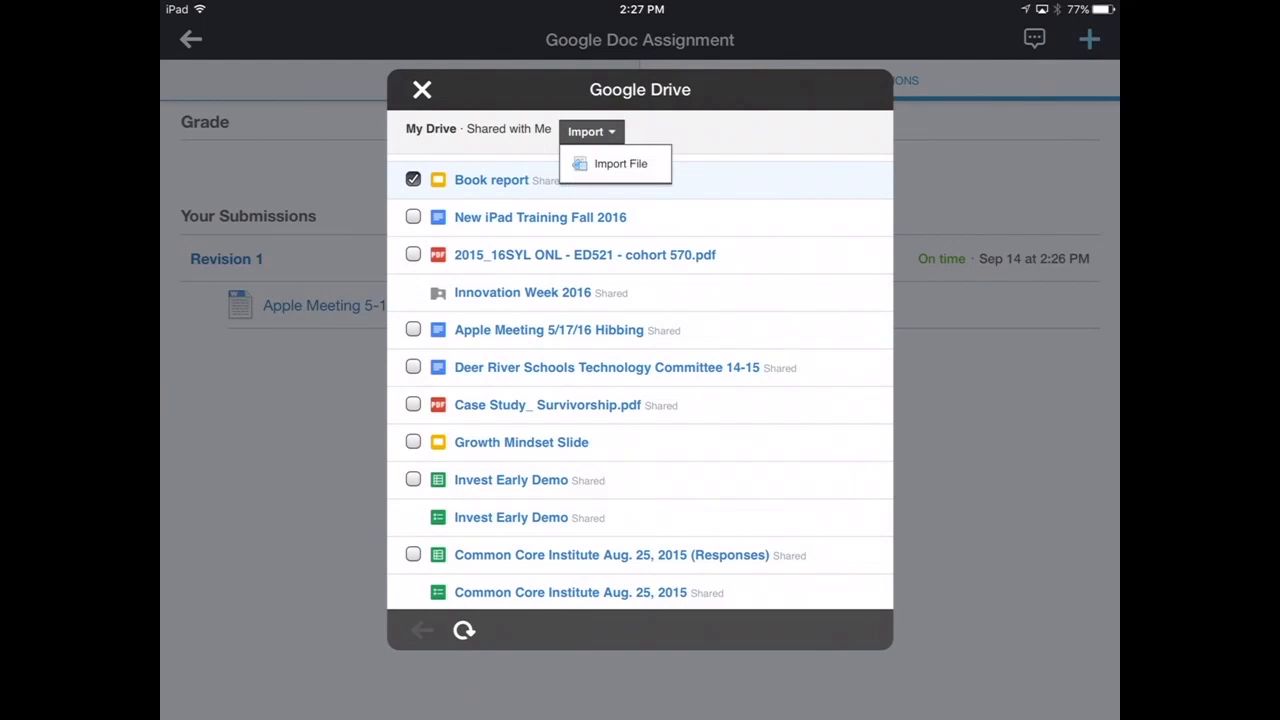
left_click(620, 163)
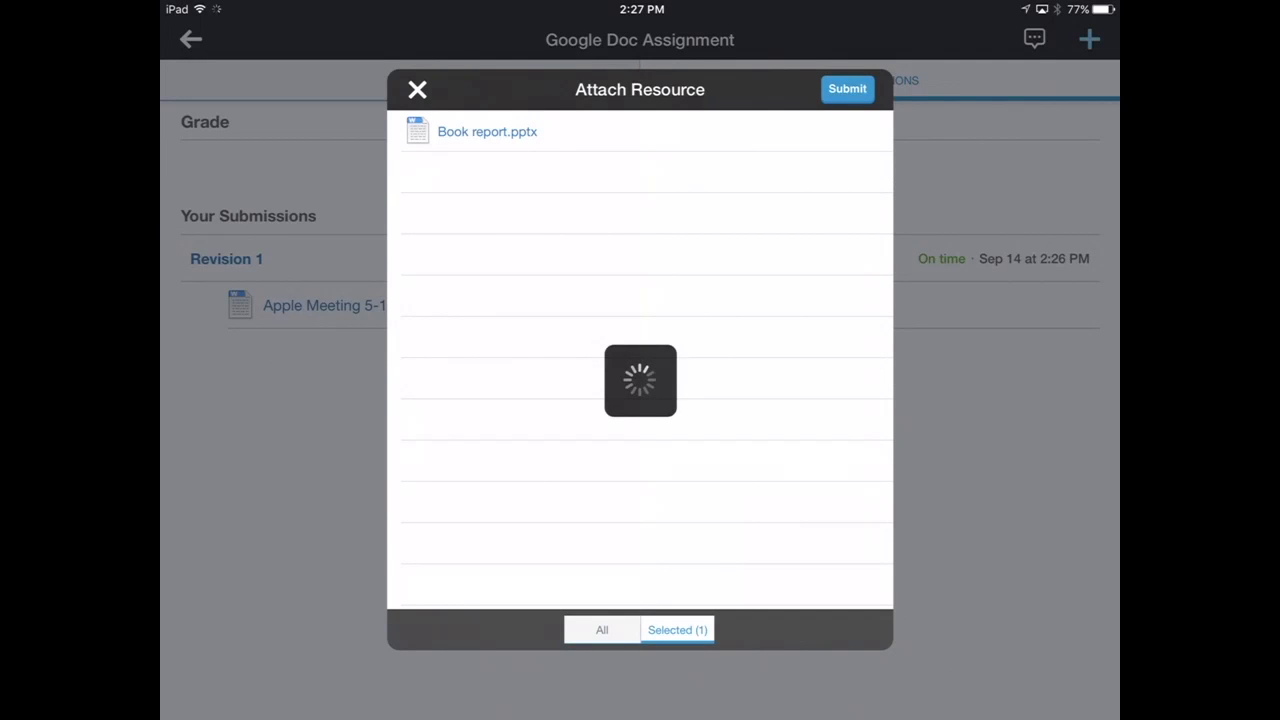
left_click(847, 89)
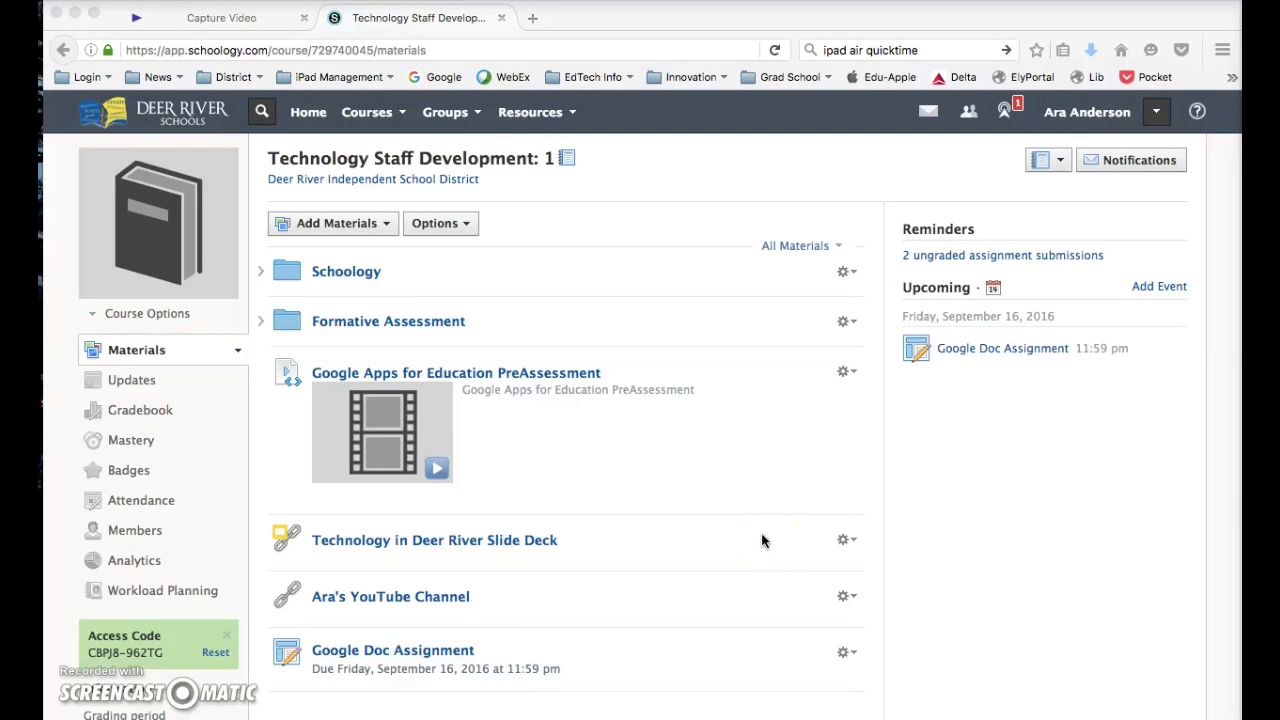
mouse_move(475, 128)
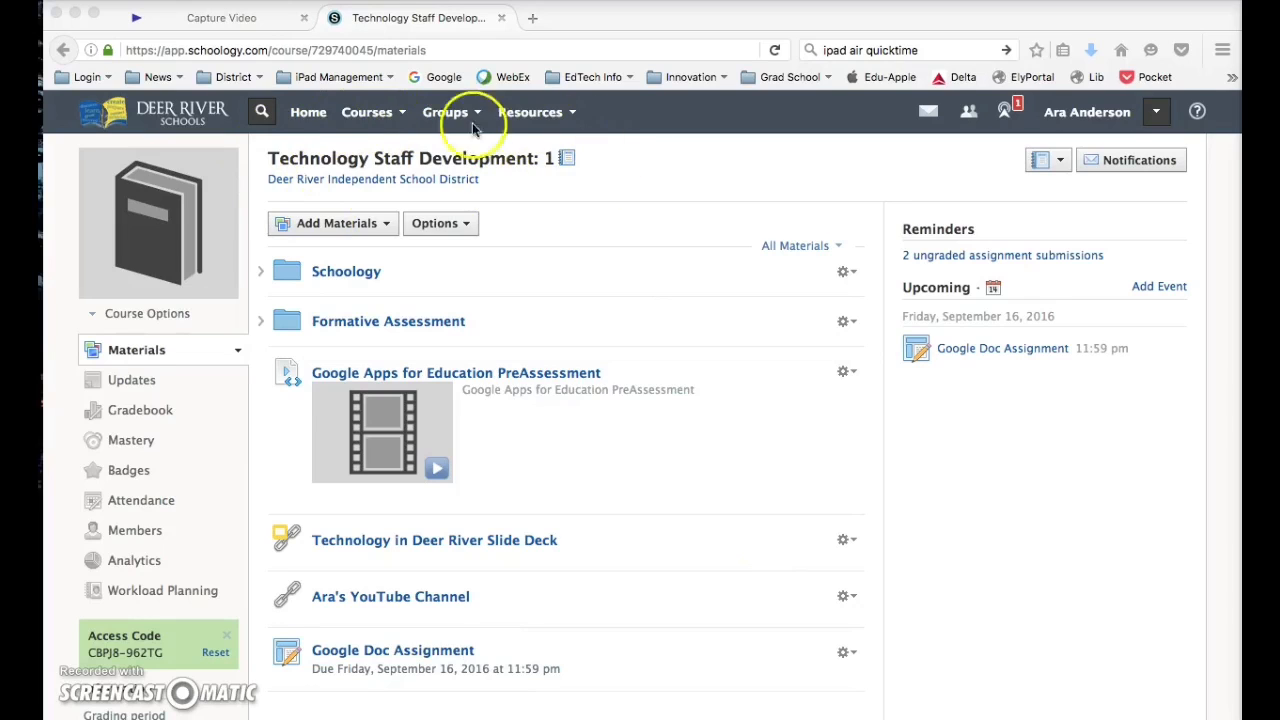
Scroll the Technology Staff Development materials and open the Google Doc Assignment.
scroll("down", 3)
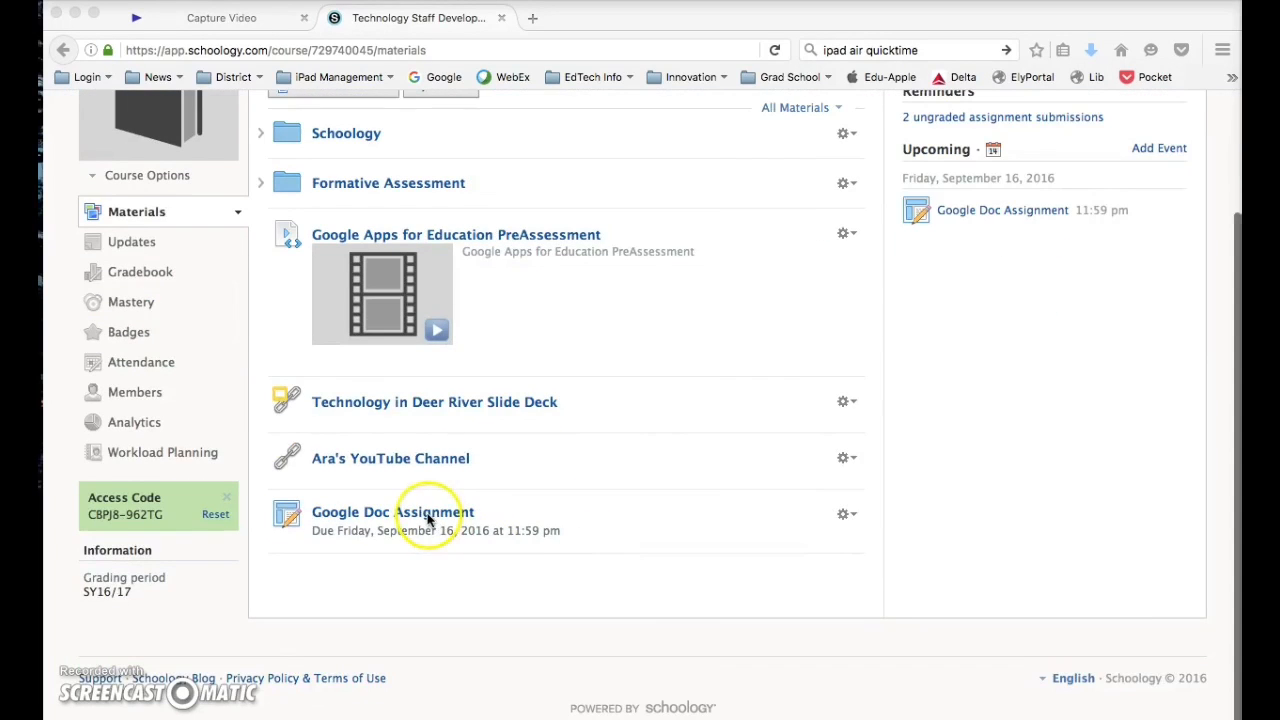
left_click(392, 512)
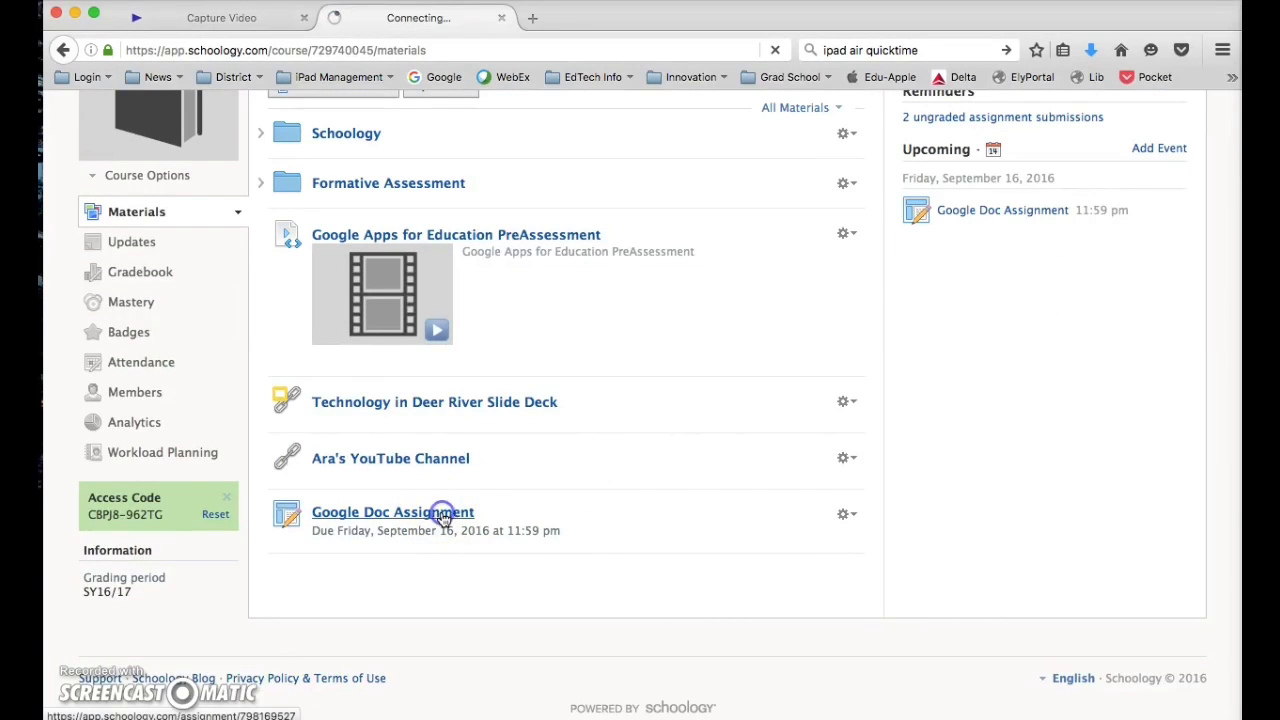
left_click(392, 512)
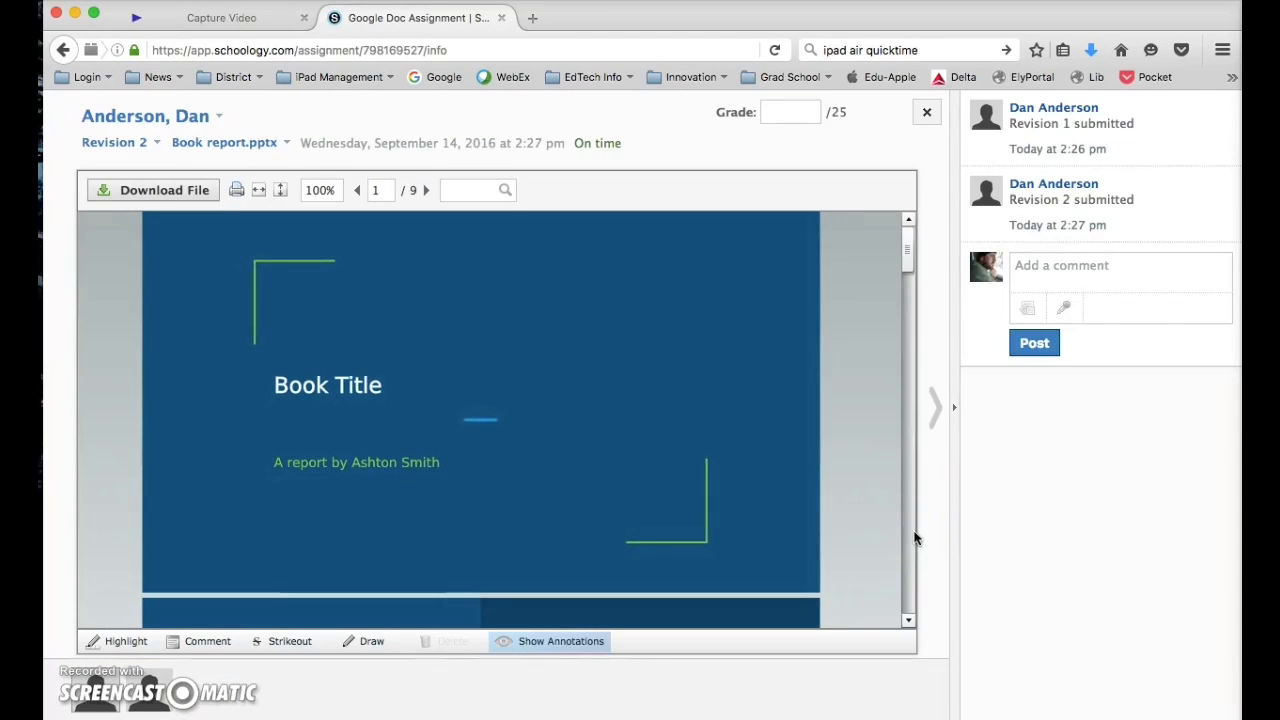
mouse_move(590, 578)
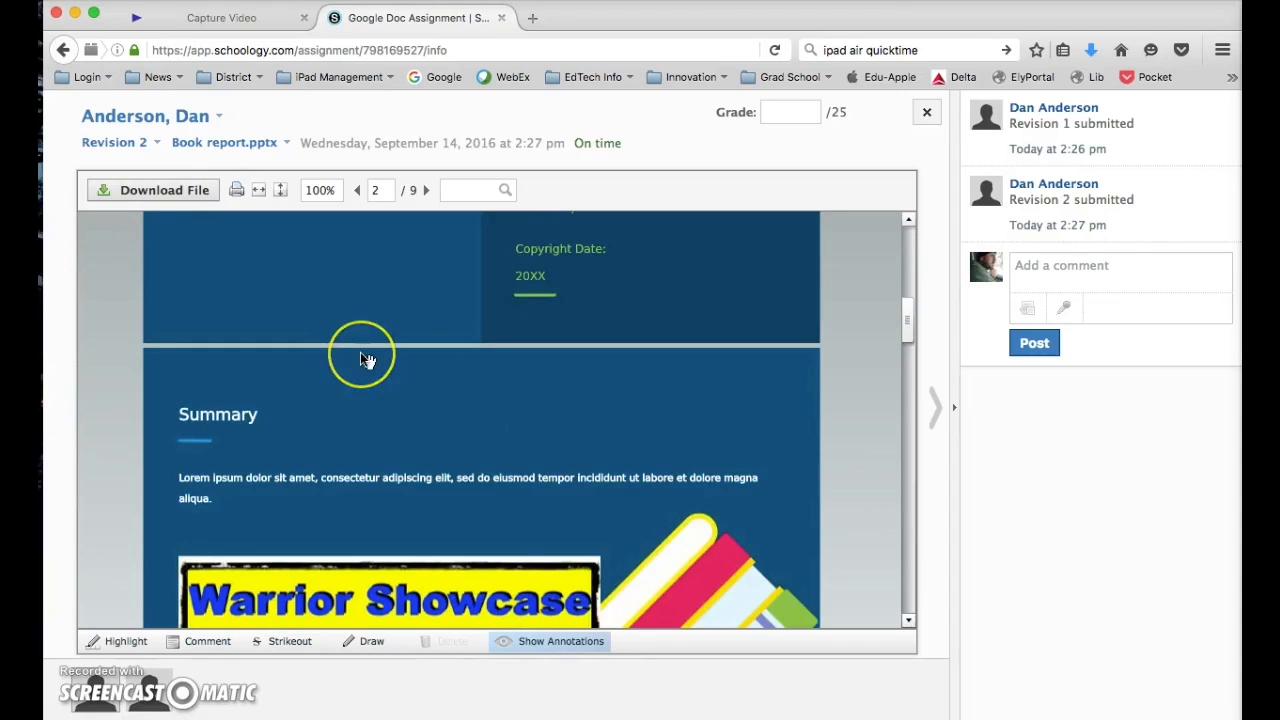
Scroll through Revision 2's Book report slides, then return to the title slide.
scroll("down", 3)
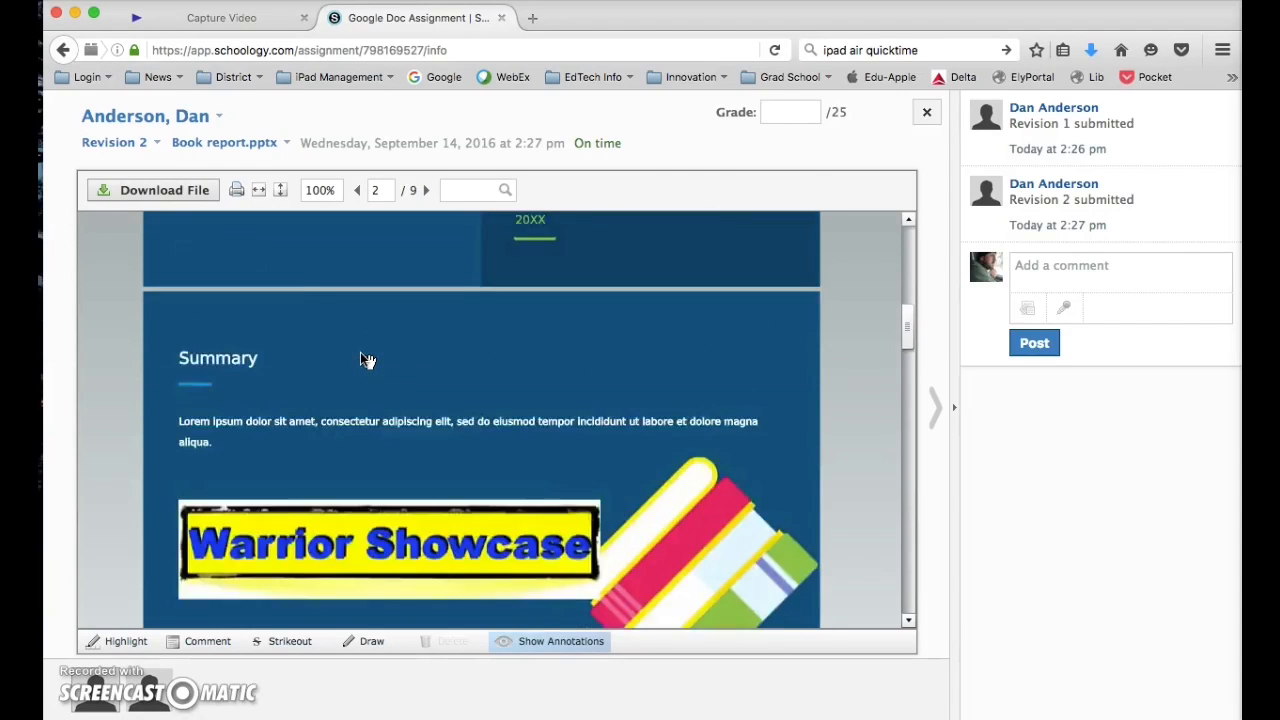
left_click(356, 190)
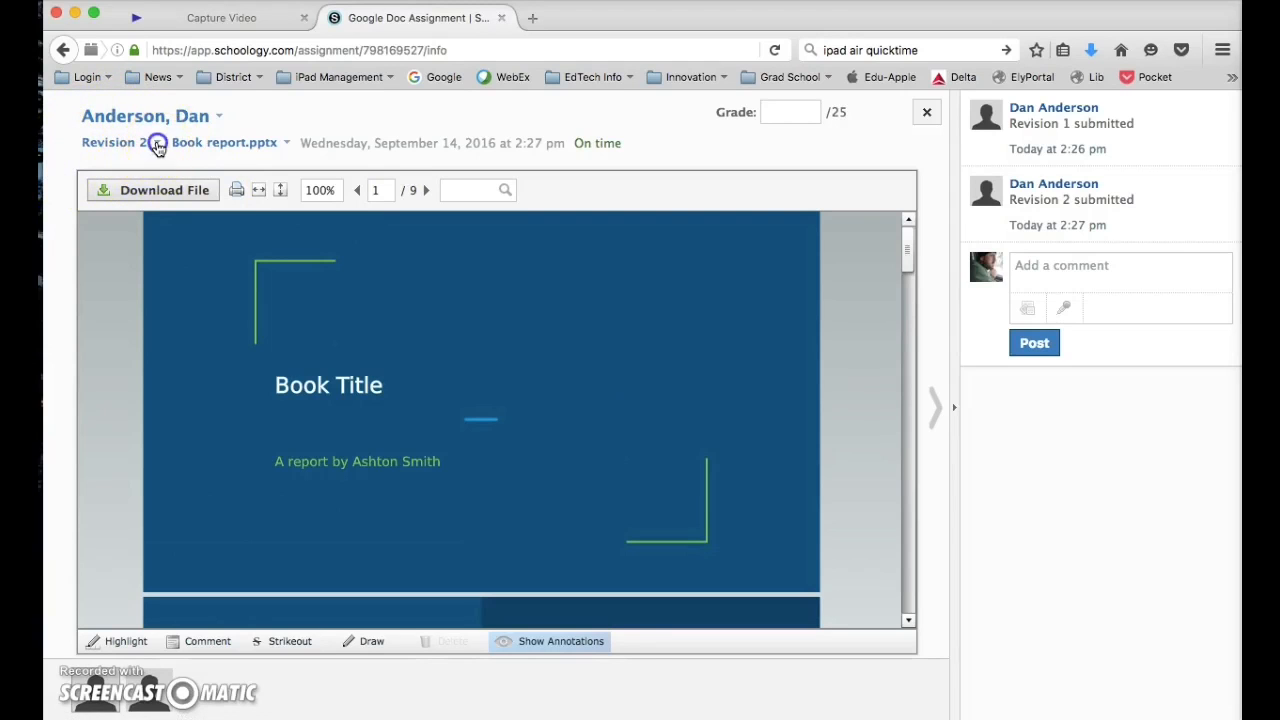
Draw a checkmark on Revision 1's Apple Meeting document and close the grader.
left_click(114, 142)
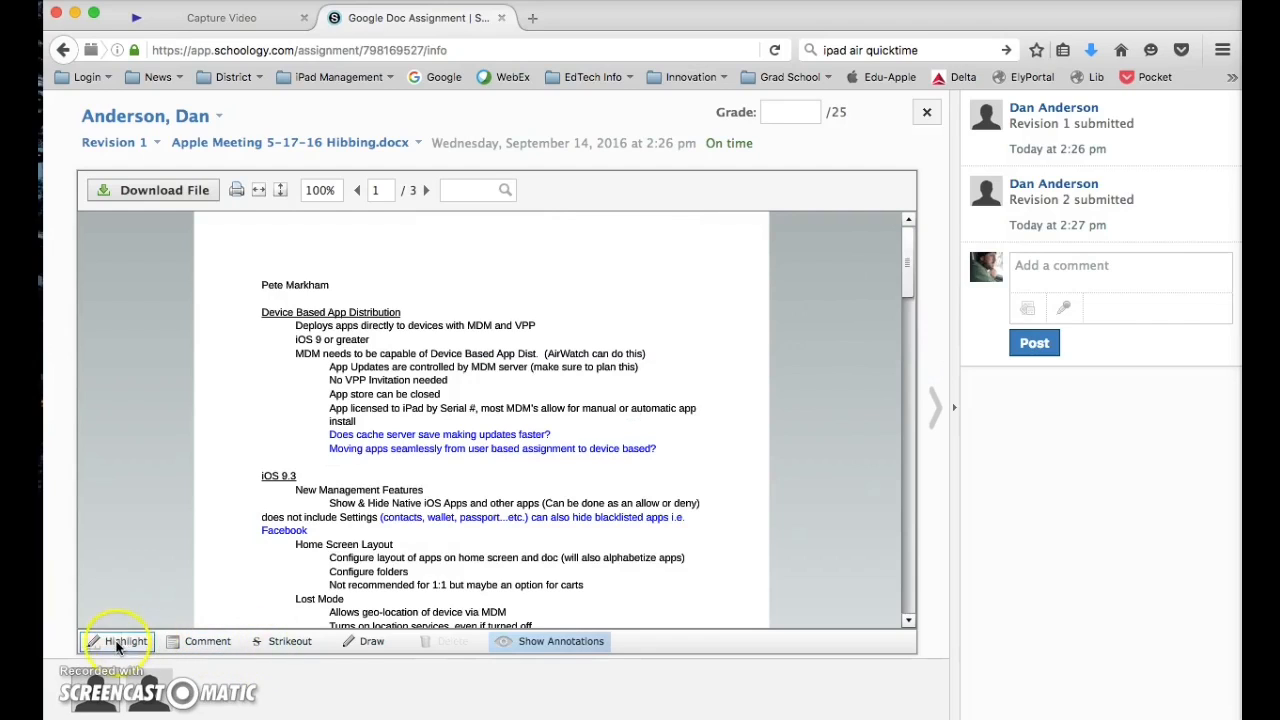
left_click(371, 641)
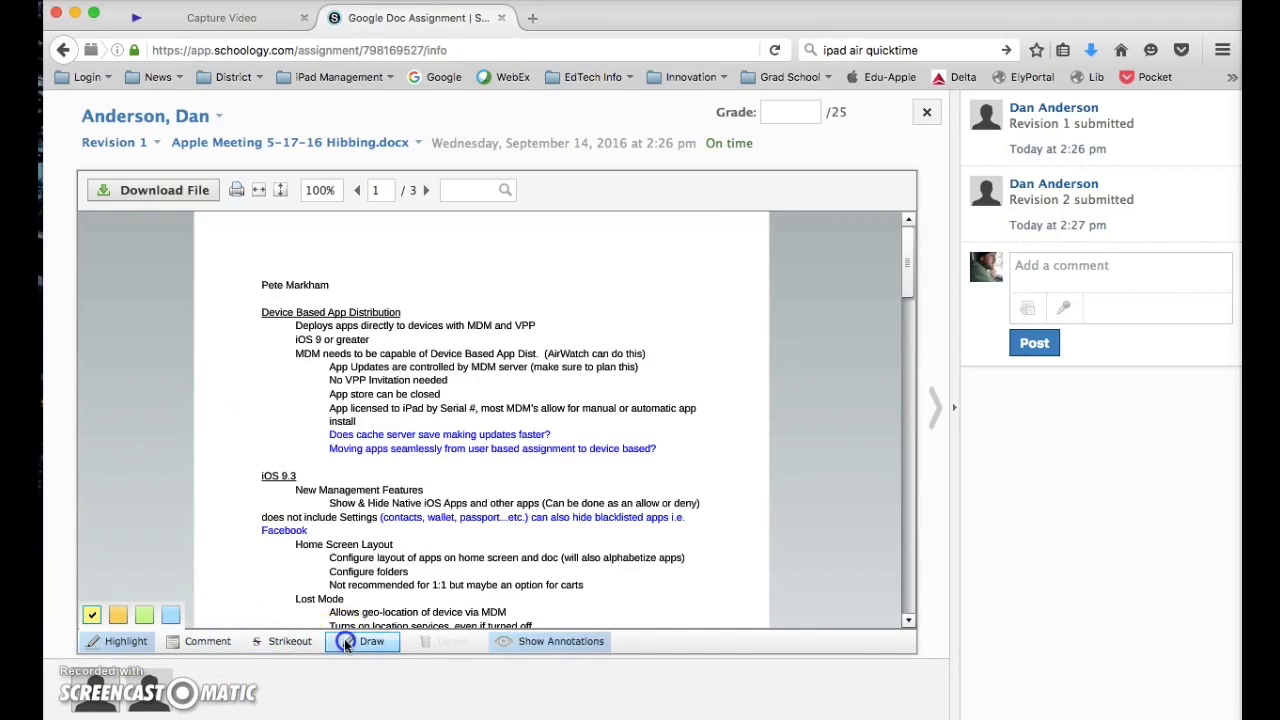
left_click(371, 641)
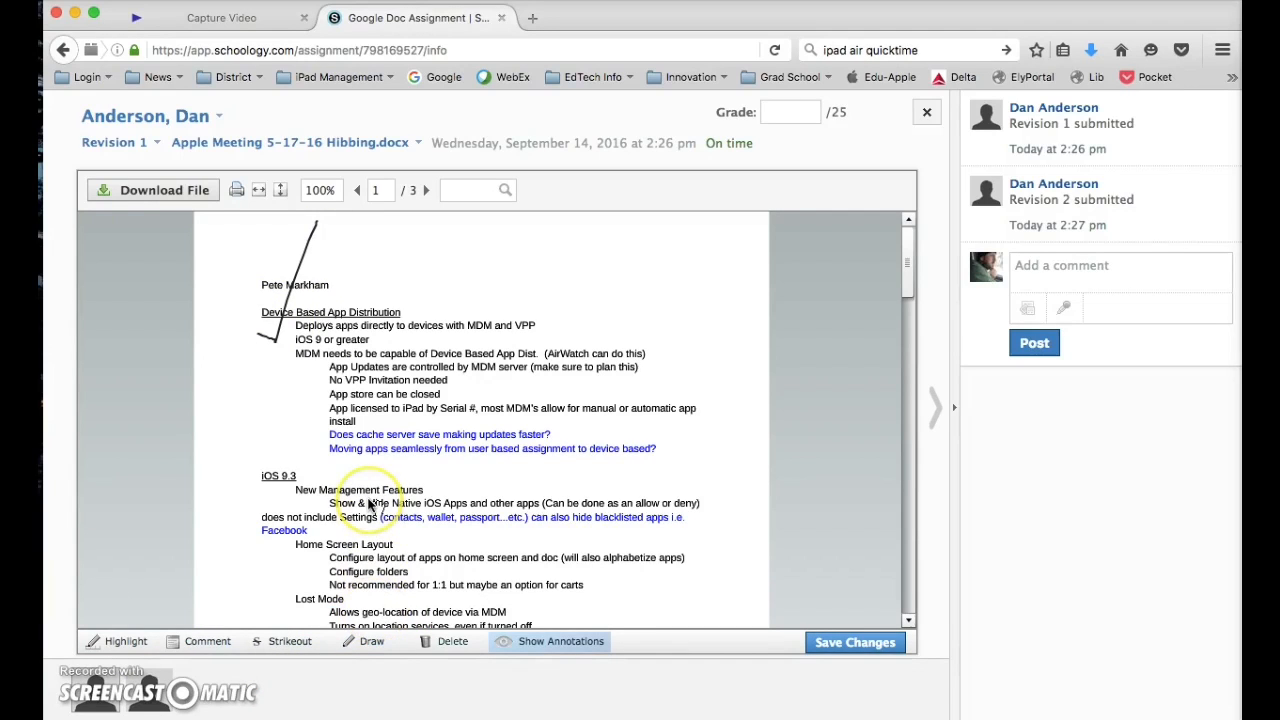
mouse_move(940, 375)
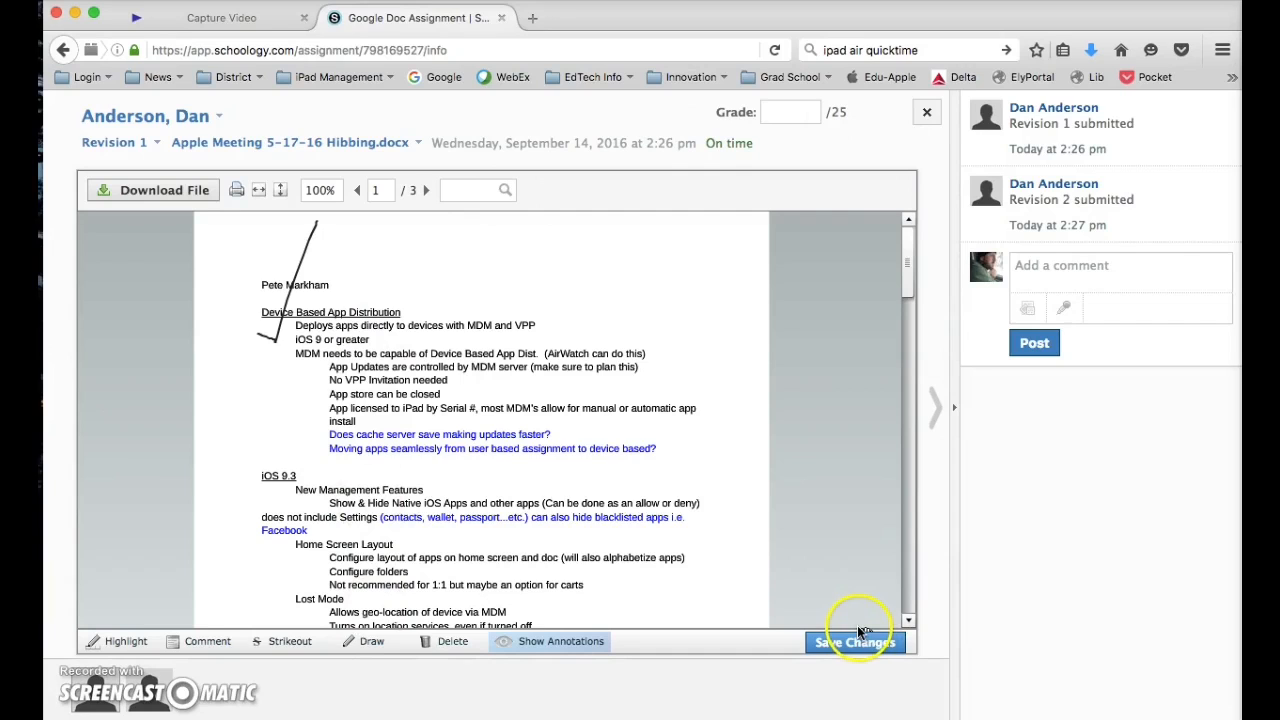
mouse_move(730, 222)
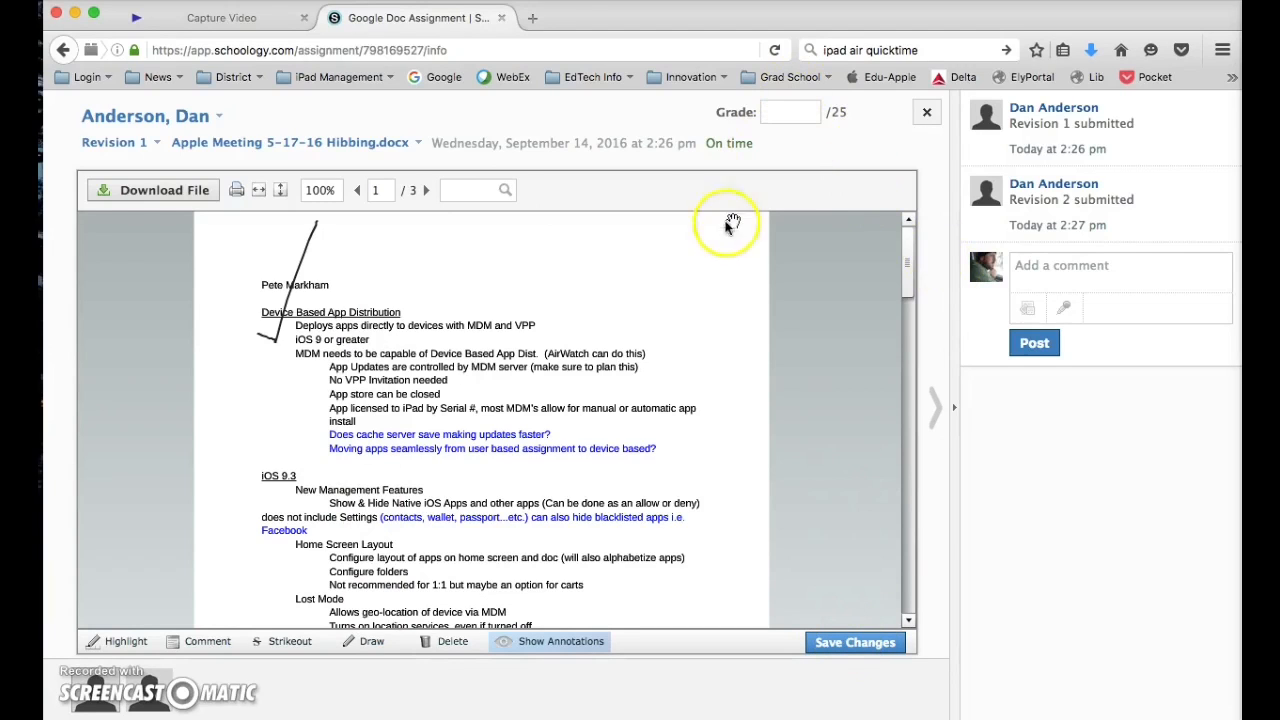
left_click(926, 111)
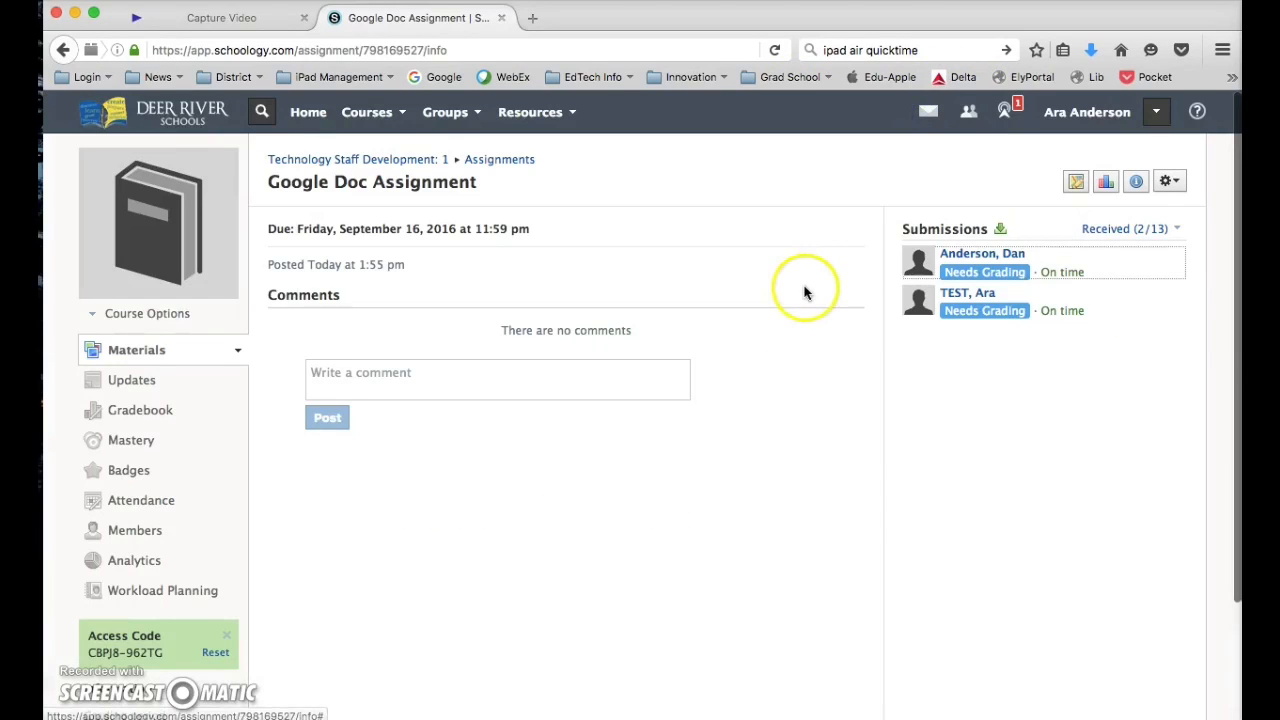
mouse_move(893, 490)
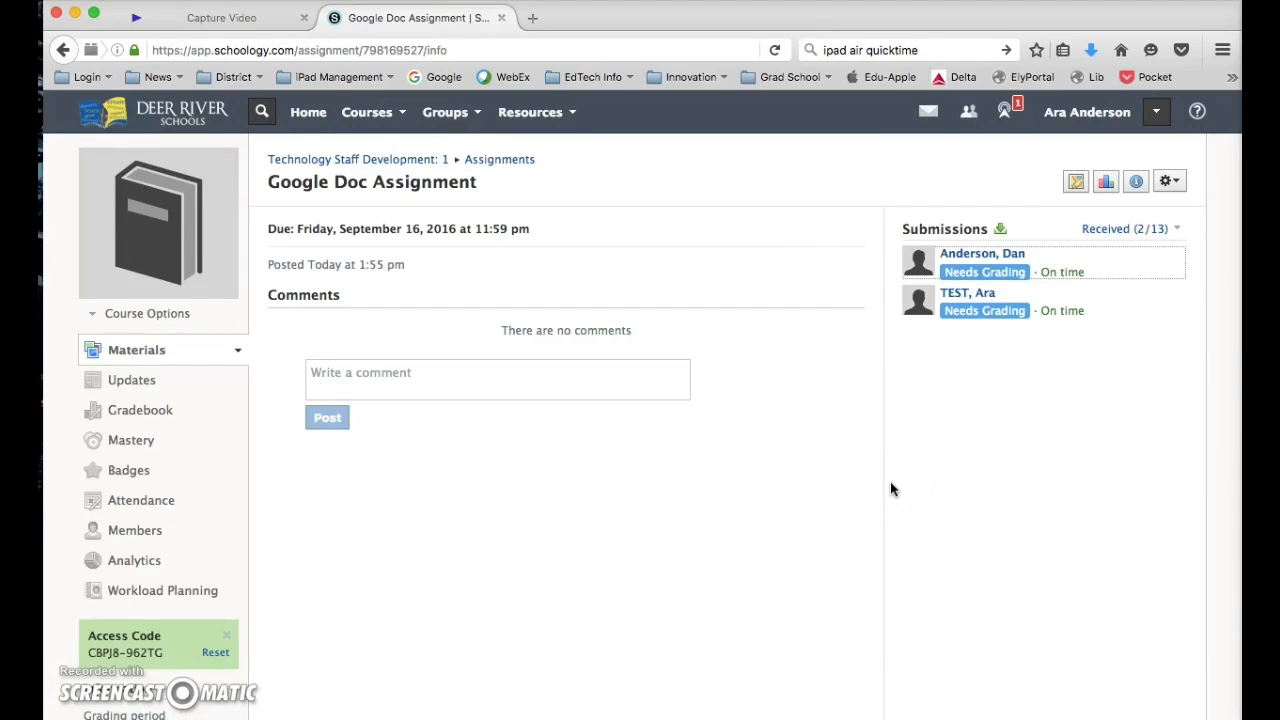